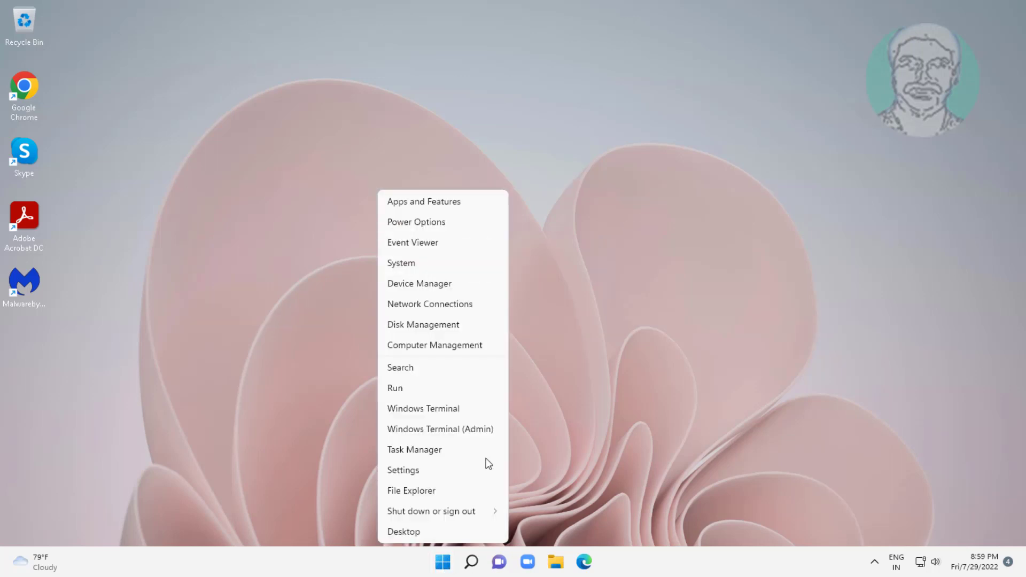
Launch Task Manager and end the Malwarebytes Tray Application process
left_click(414, 450)
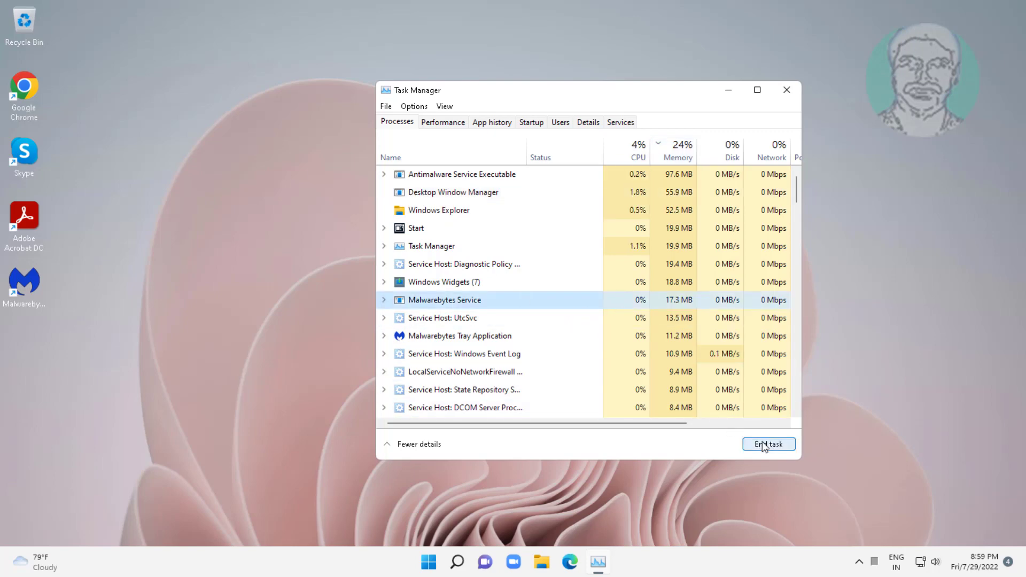
mouse_move(554, 298)
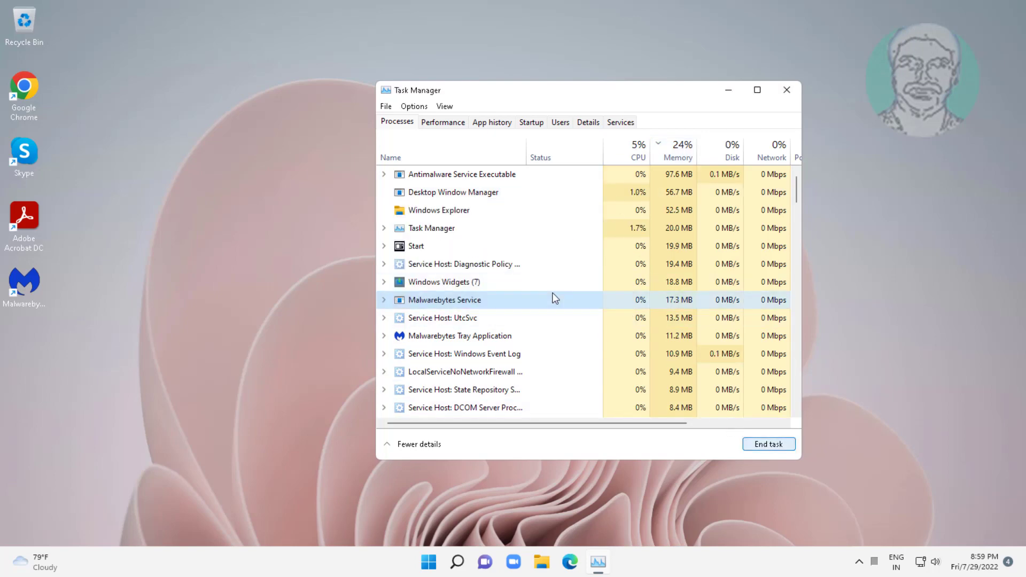
left_click(458, 336)
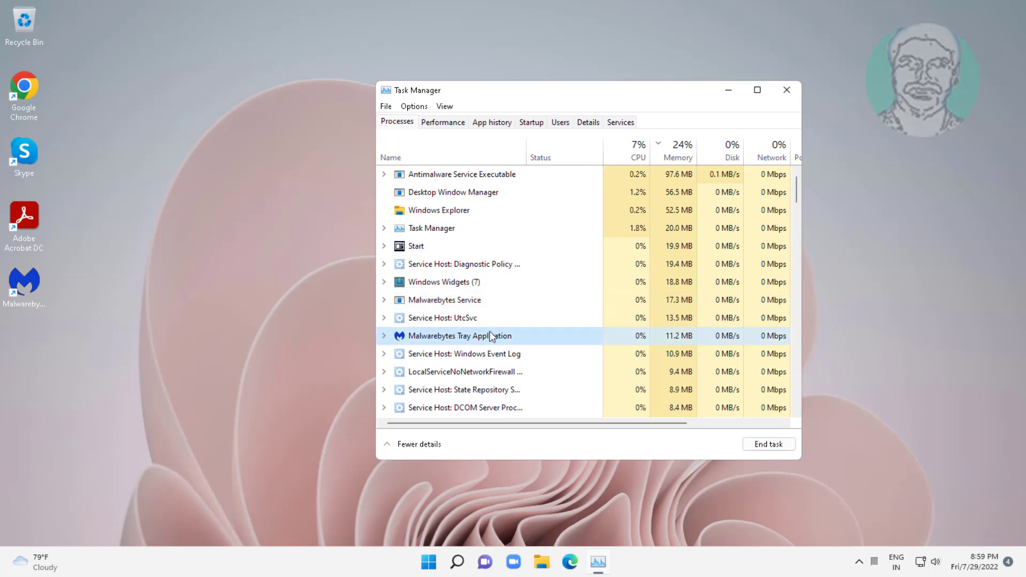
left_click(769, 445)
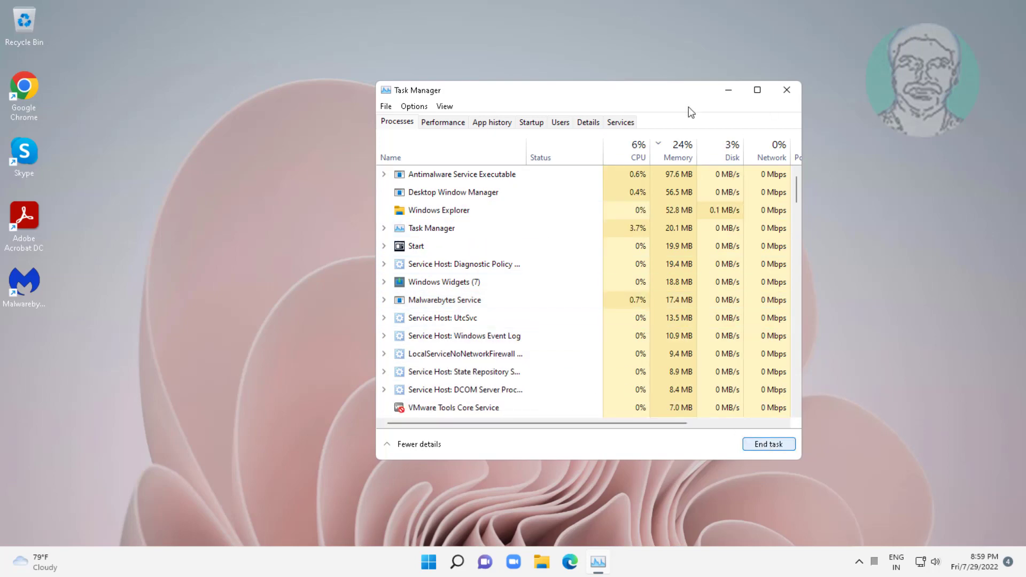
Disable the Cortana and CTF Loader startup entries on the Startup tab, then close Task Manager
left_click(531, 122)
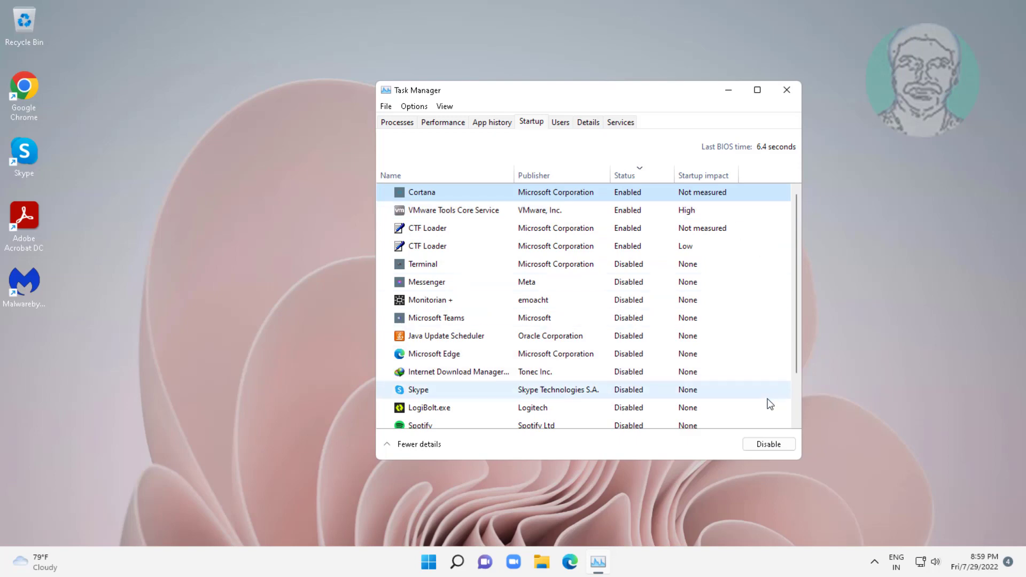
left_click(767, 444)
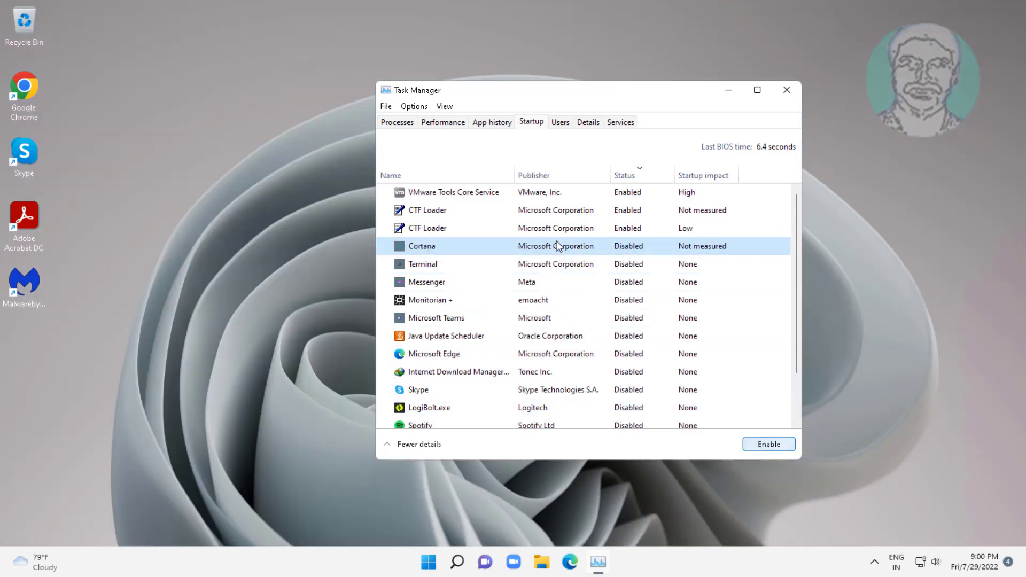
left_click(423, 264)
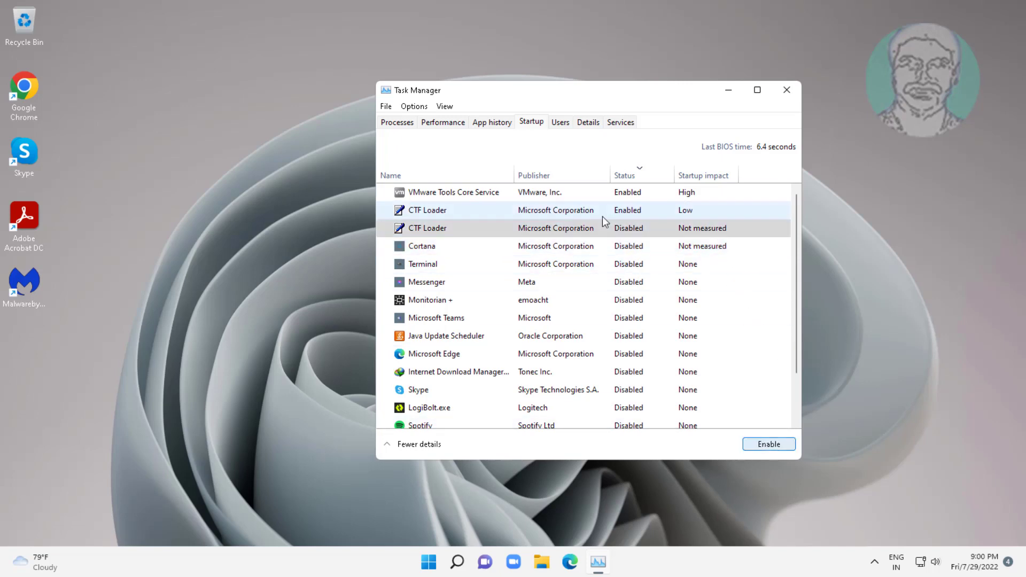
left_click(427, 210)
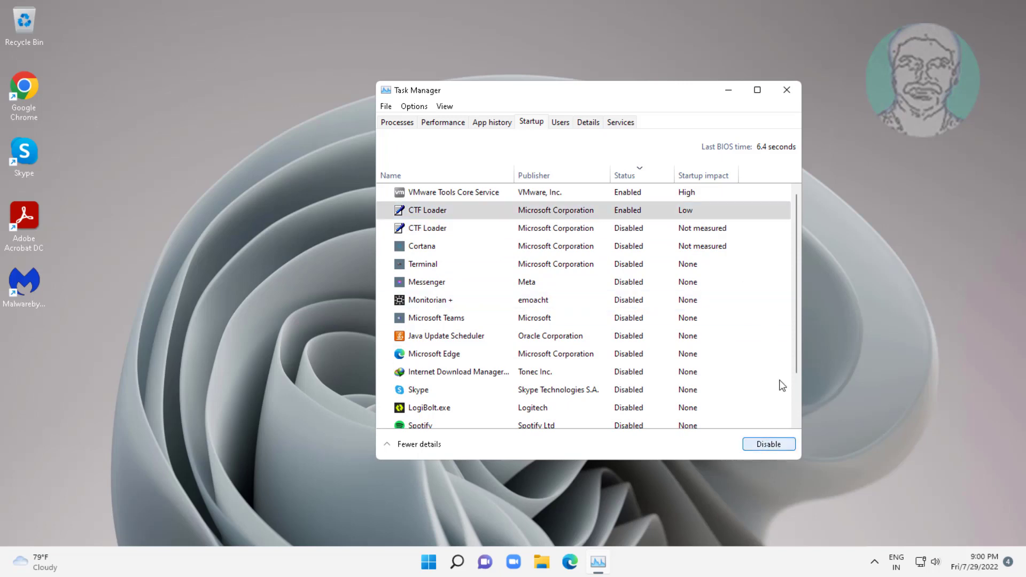
left_click(768, 444)
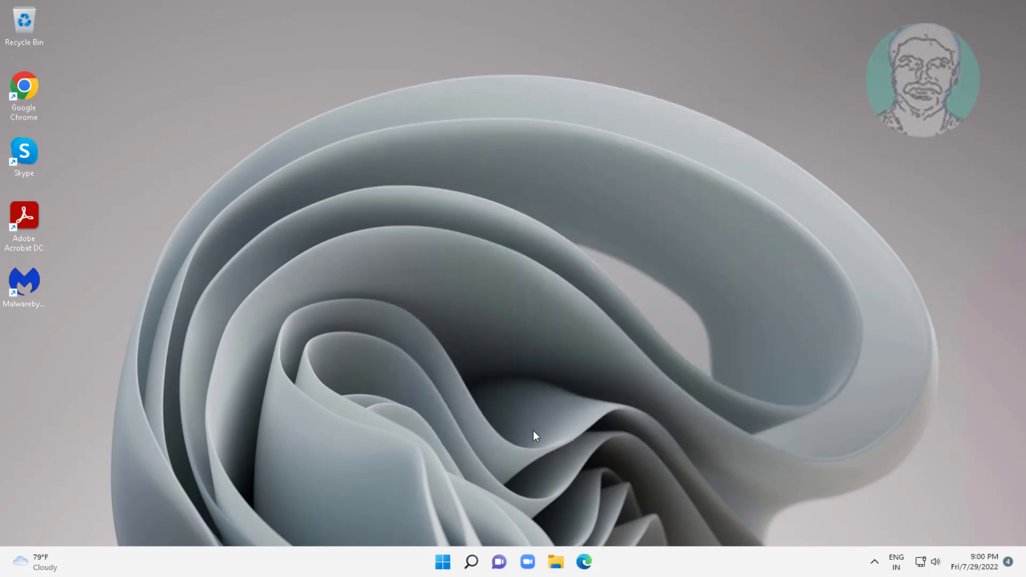
Search for 'regedit' and launch Registry Editor, approving the UAC elevation prompt
left_click(470, 561)
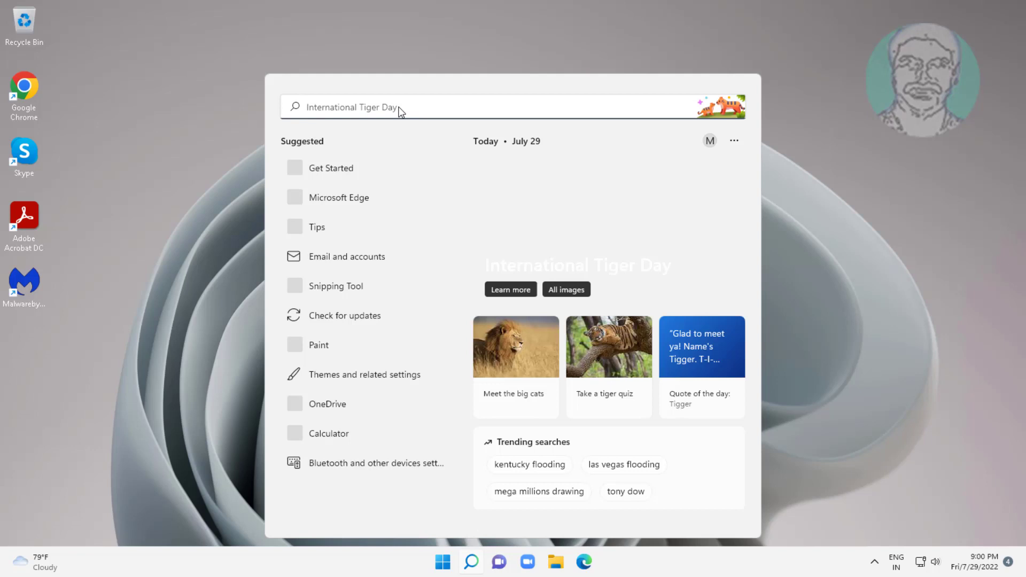
type("reged")
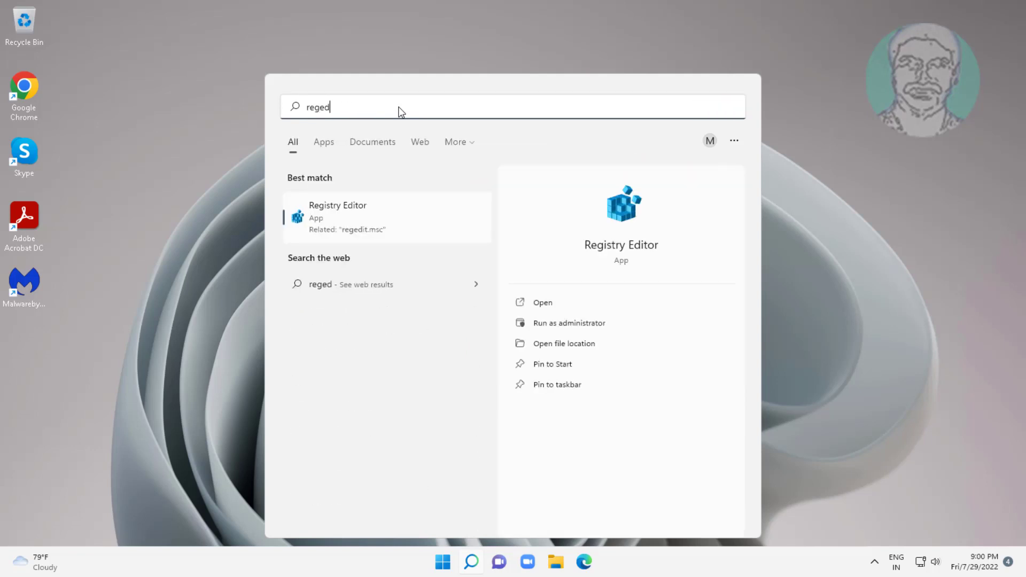
type("it")
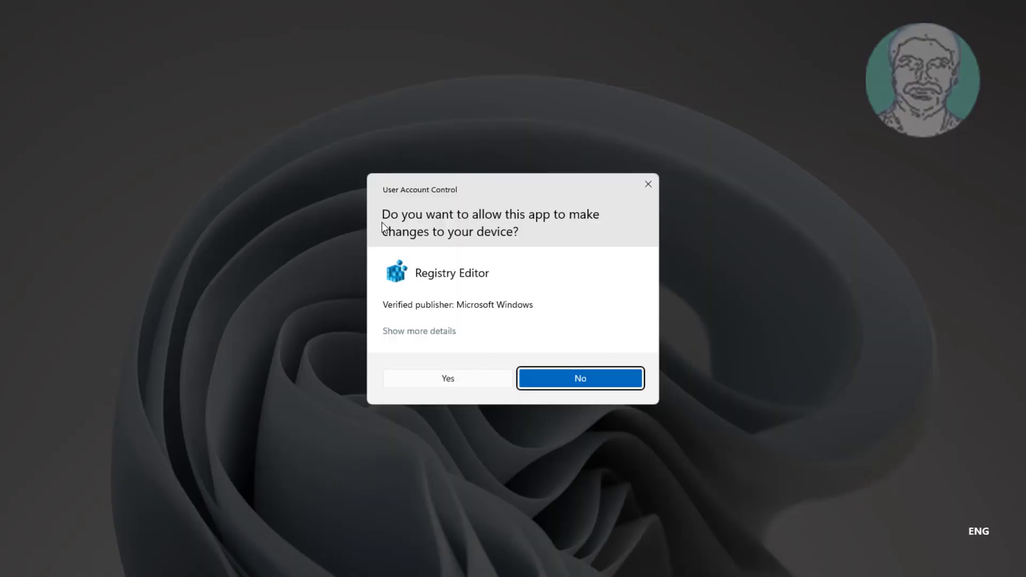
mouse_move(457, 391)
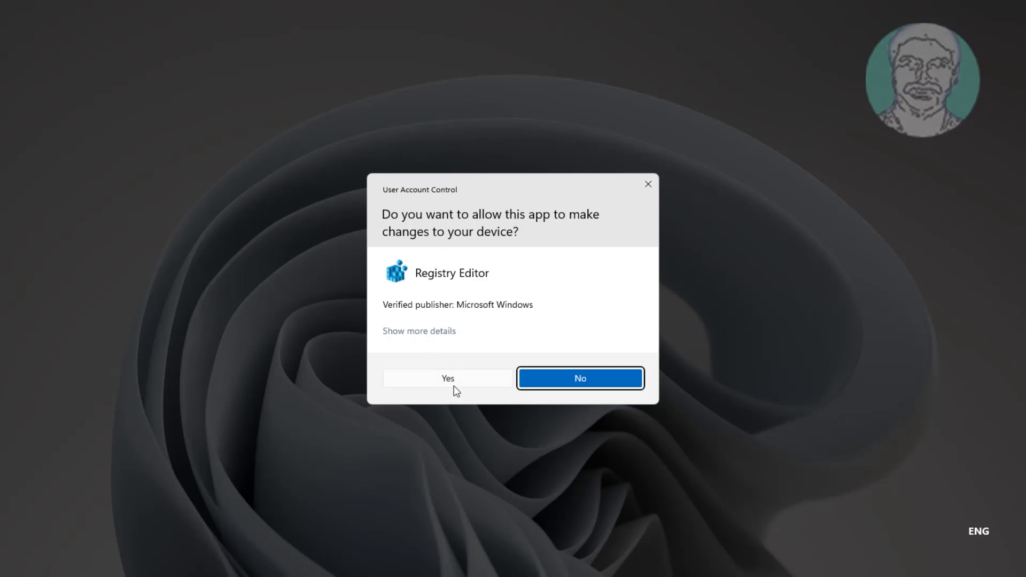
left_click(448, 378)
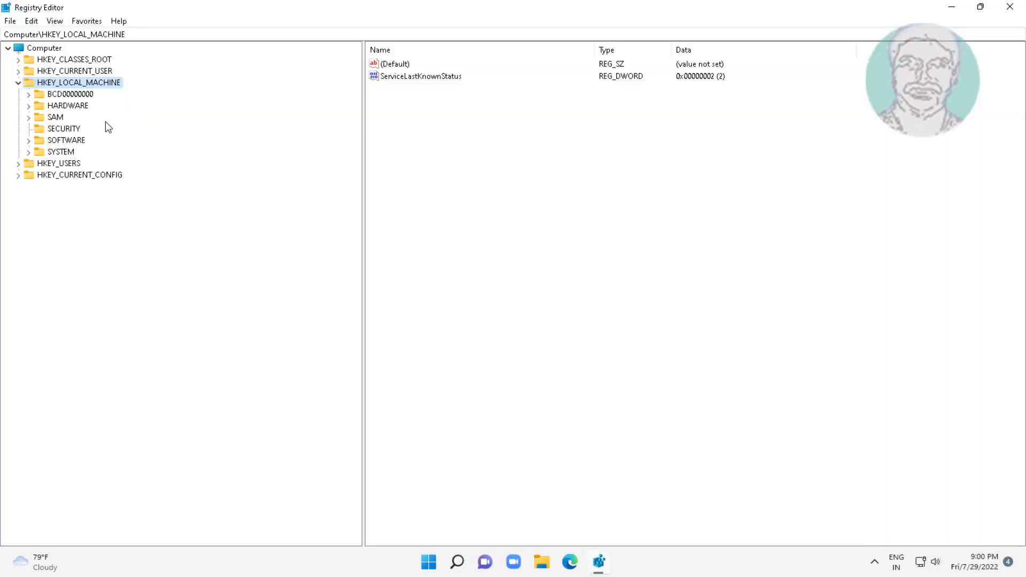
Navigate to HKLM\SYSTEM\ControlSet001\Services and select the Ndu service key
left_click(67, 140)
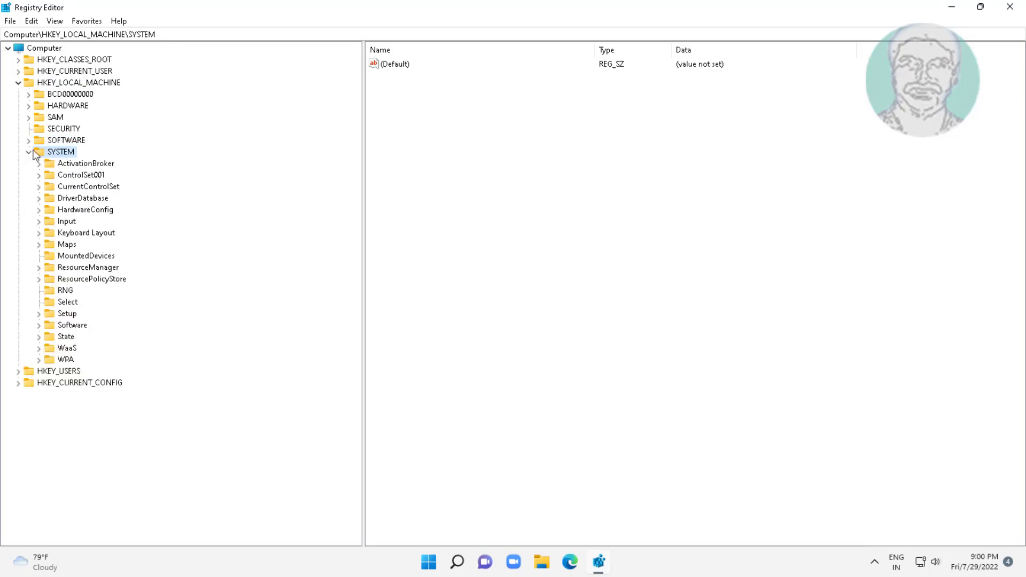
left_click(81, 175)
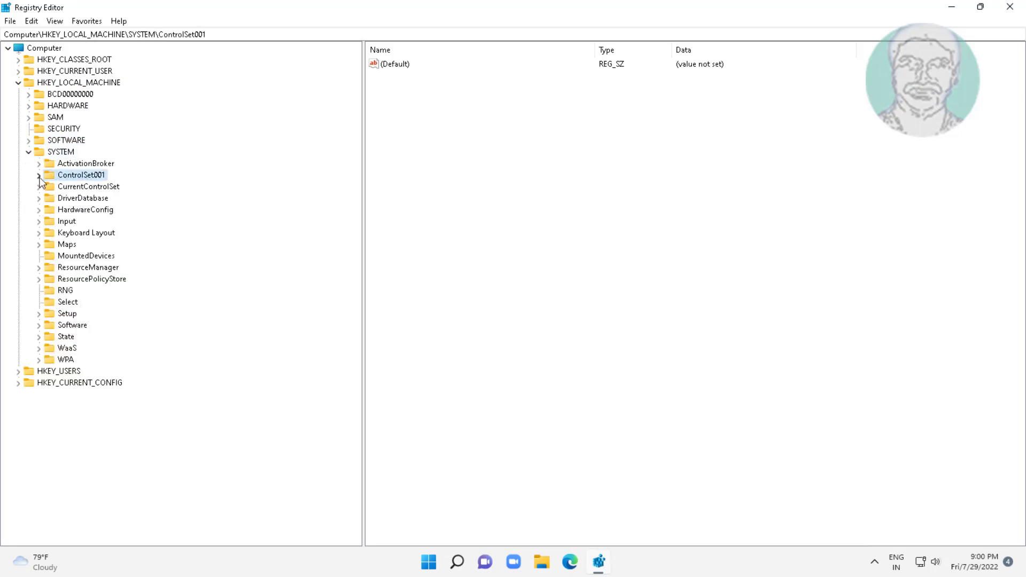
left_click(40, 174)
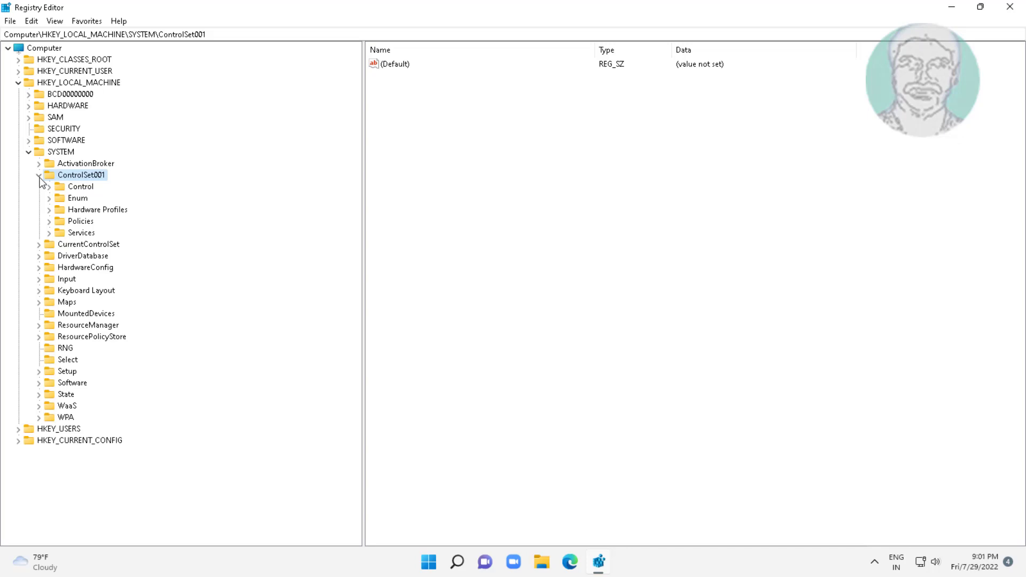
left_click(81, 231)
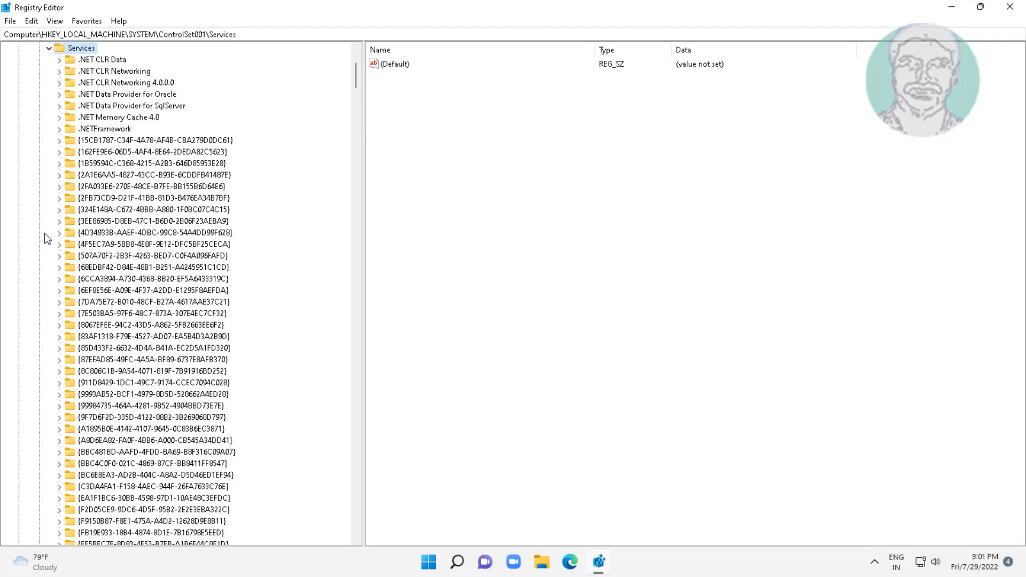
left_click(151, 289)
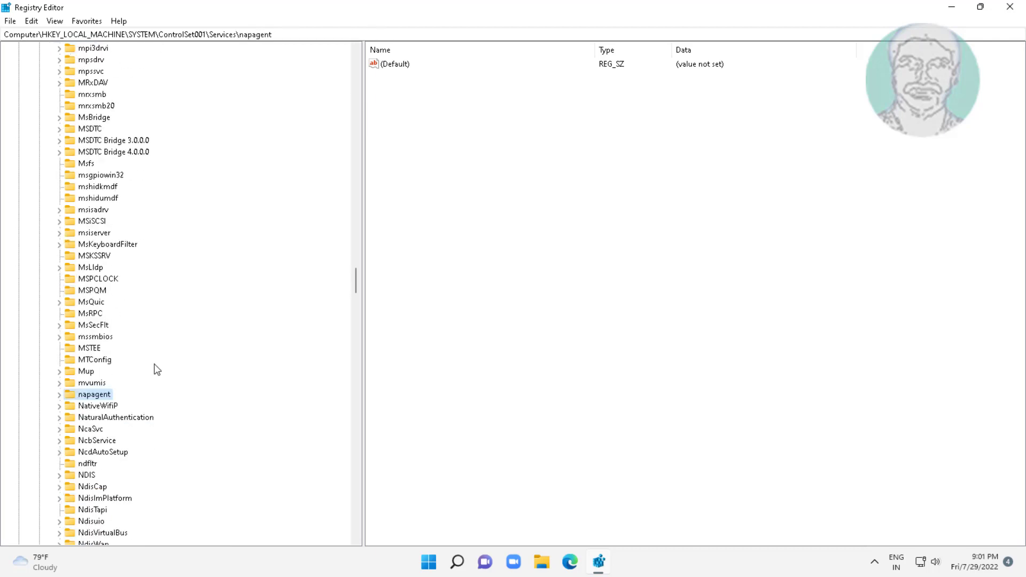
scroll("down", 3)
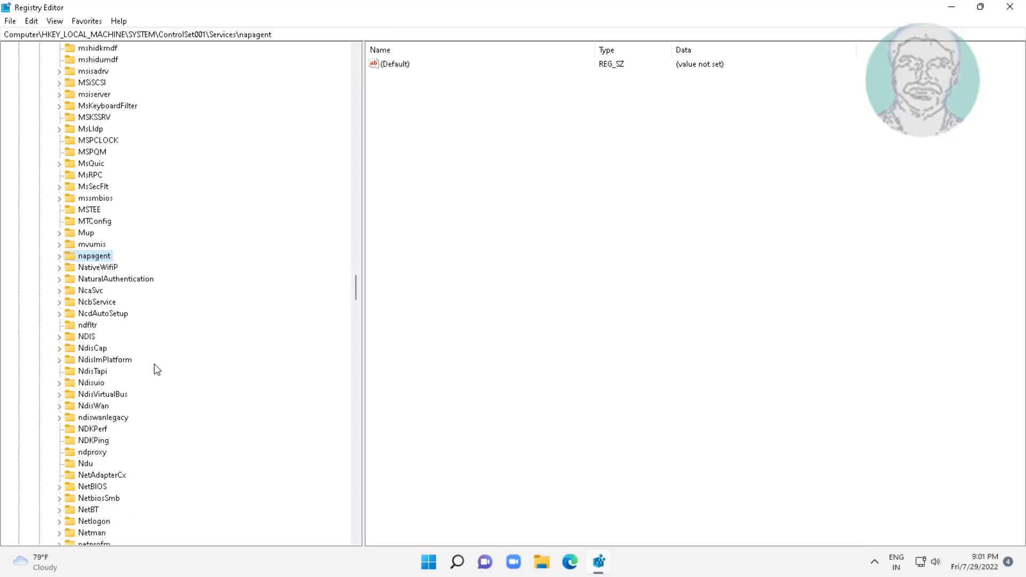
scroll("down", 3)
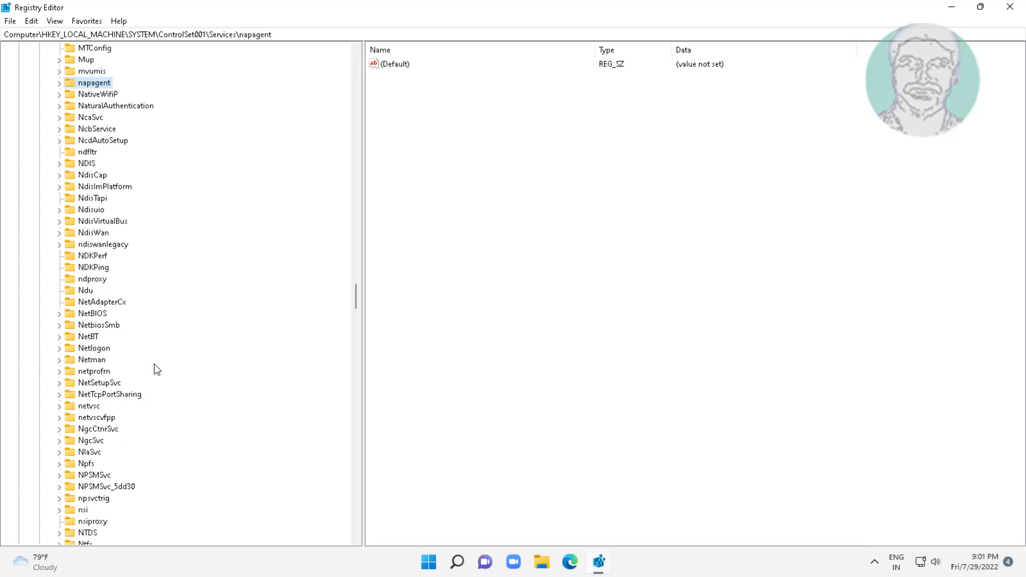
left_click(86, 290)
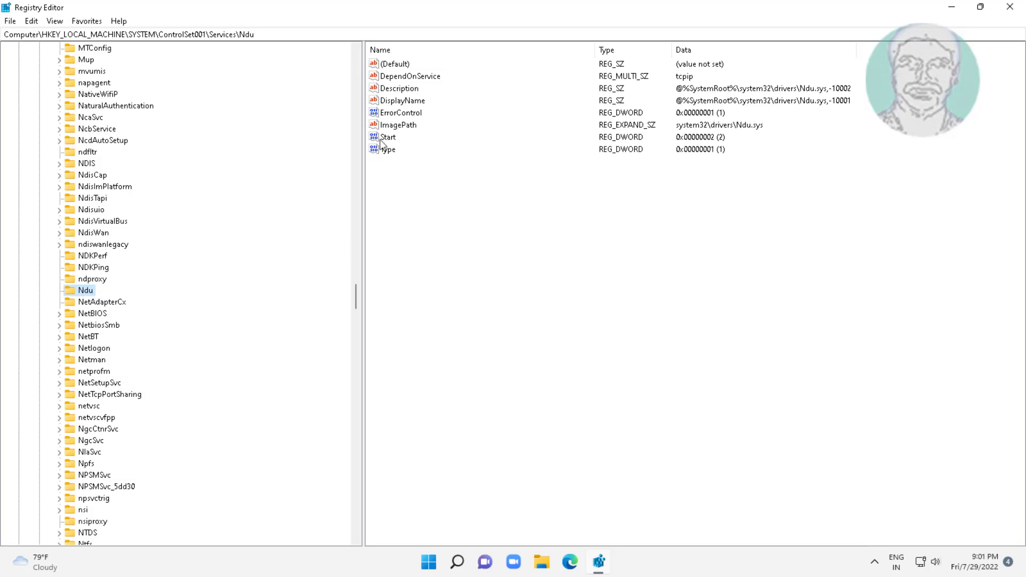
Set the Ndu service's Start value to 4 so it is disabled
double_click(388, 137)
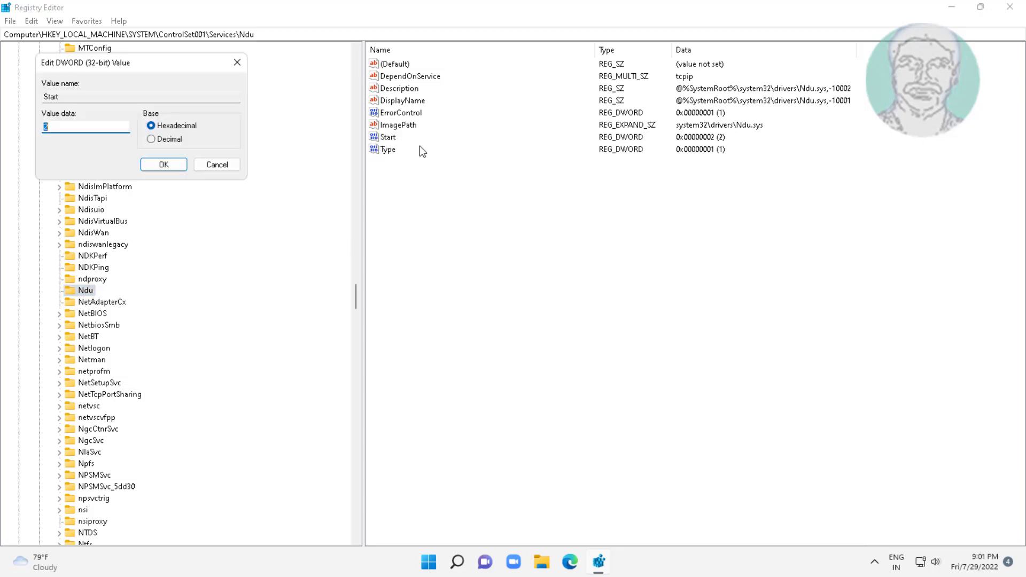
type("4")
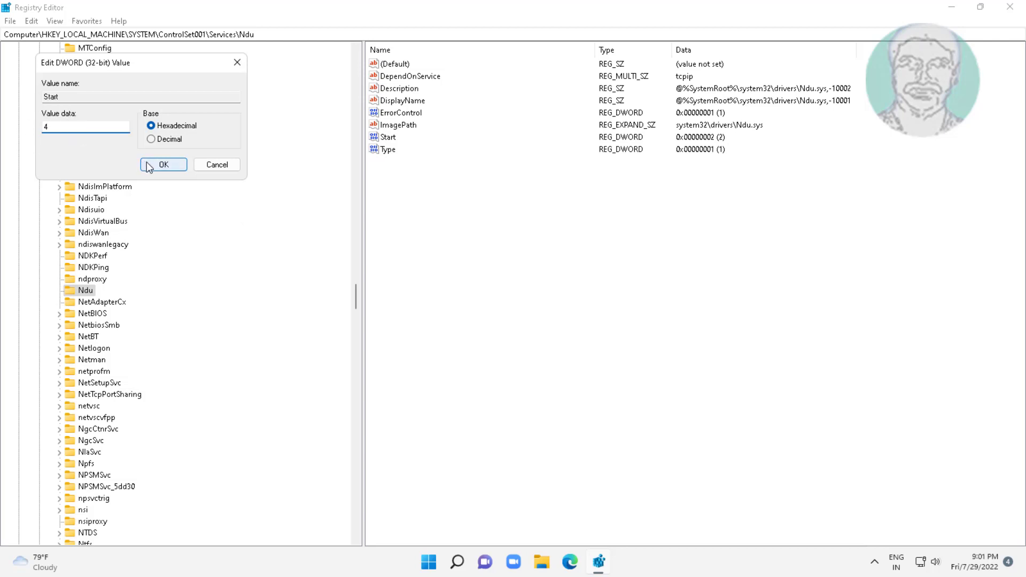
left_click(163, 165)
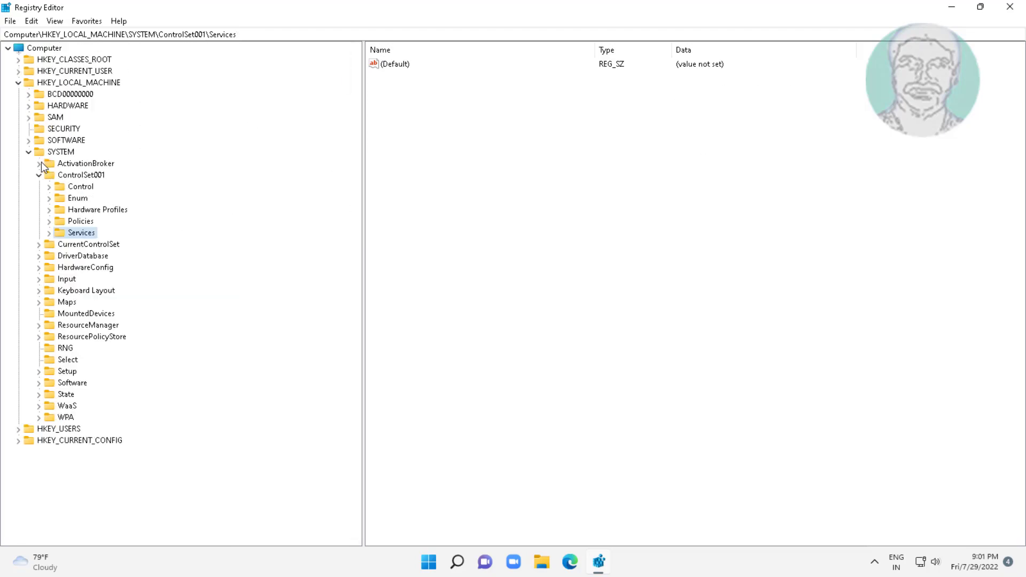
Navigate to CurrentControlSet\Control\Session Manager\Memory Management in the registry tree
left_click(29, 150)
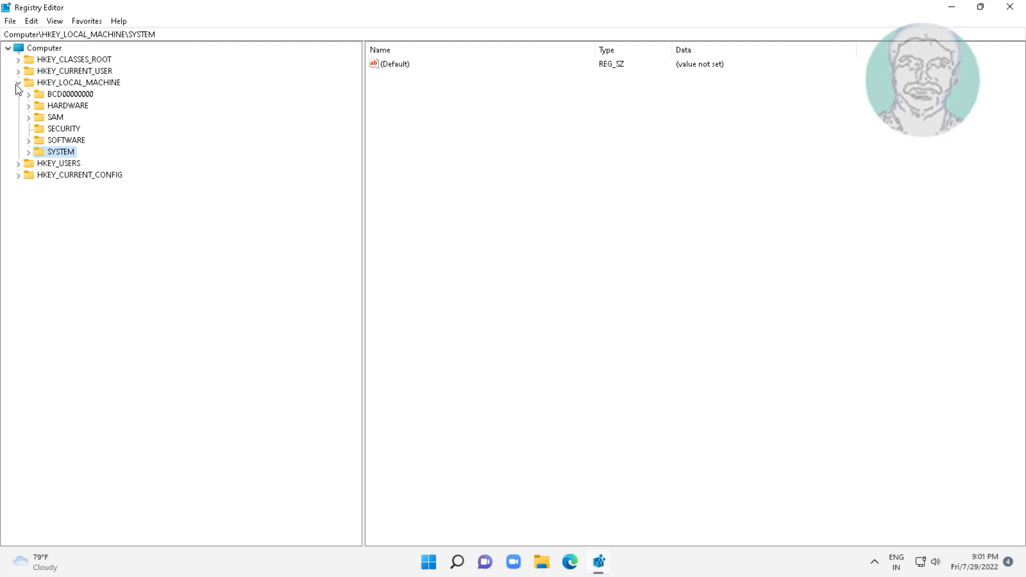
left_click(20, 83)
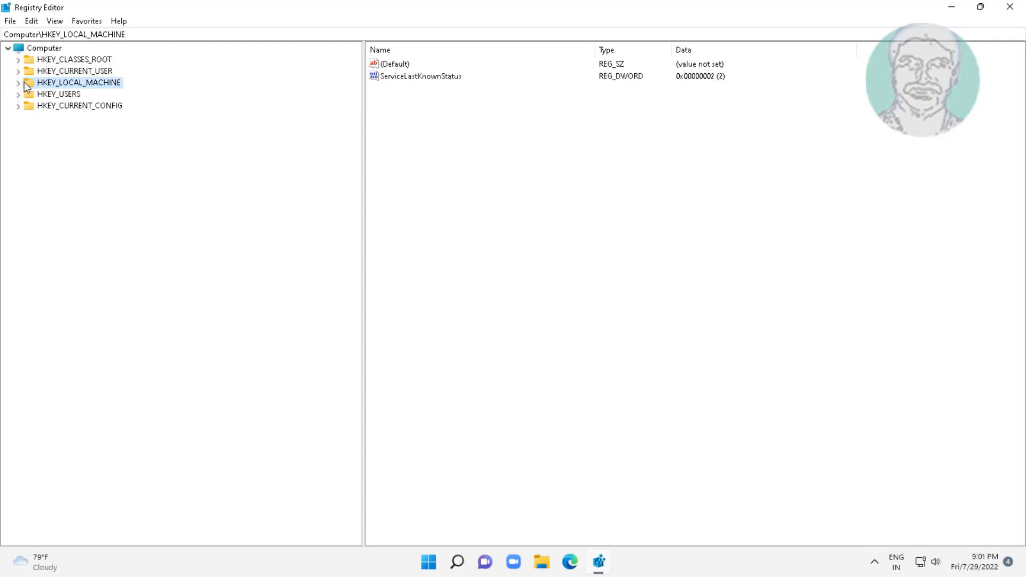
left_click(19, 82)
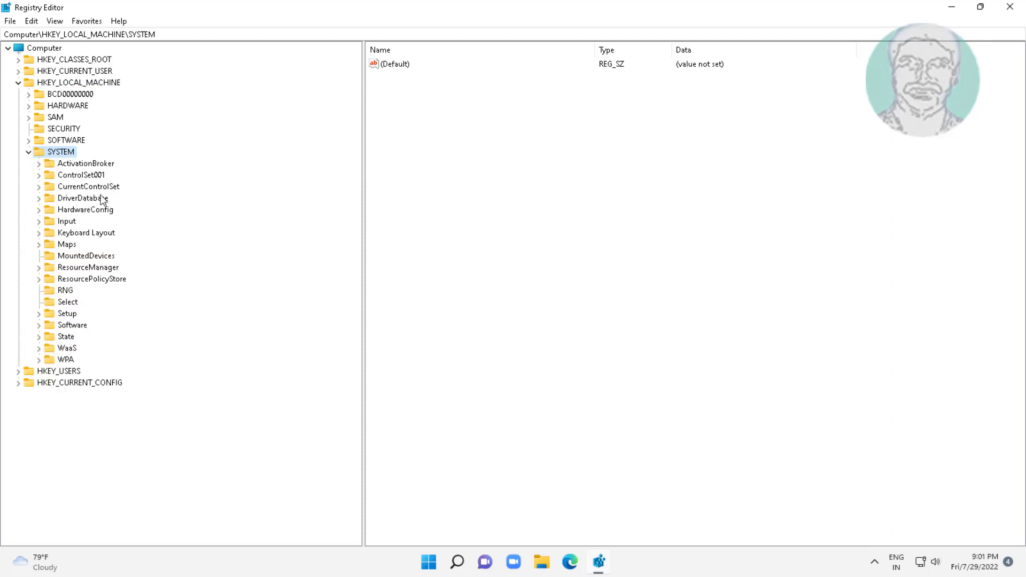
left_click(38, 186)
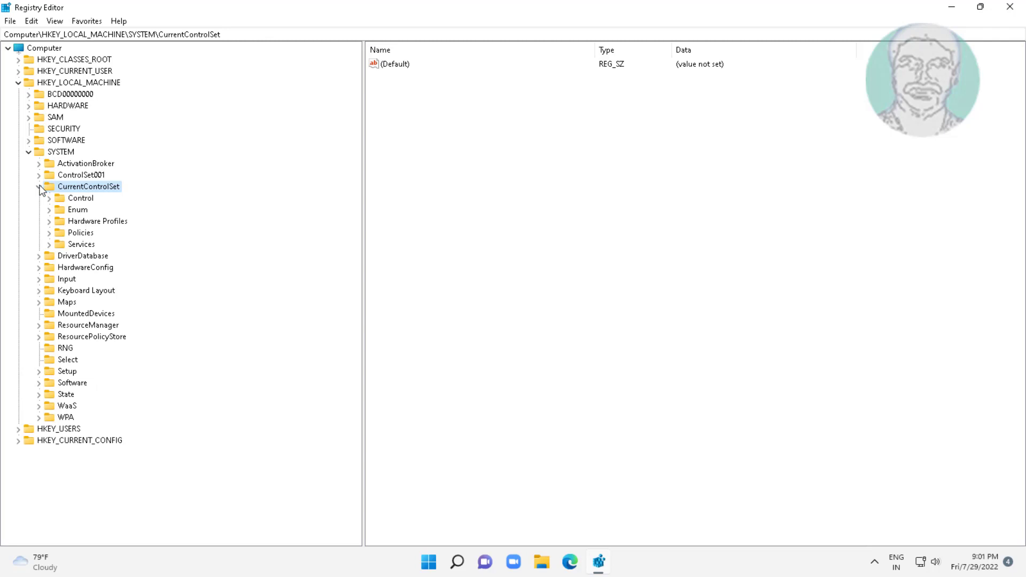
left_click(80, 197)
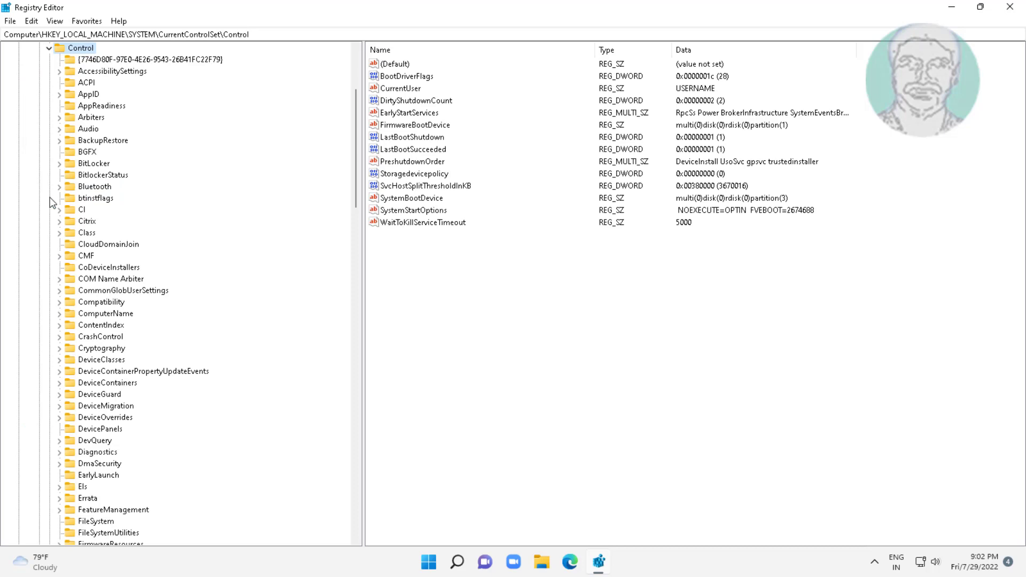
mouse_move(65, 203)
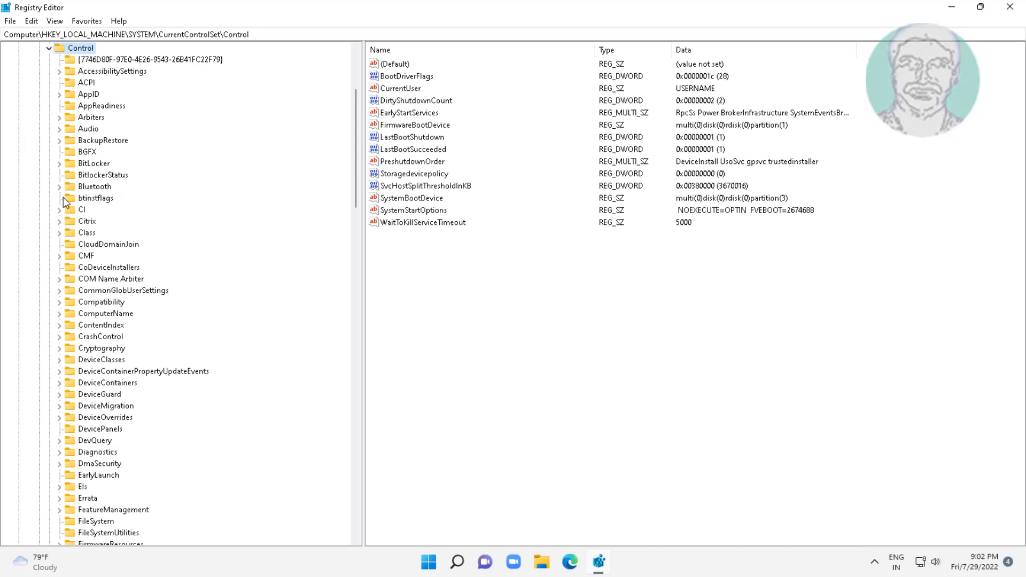
scroll("down", 3)
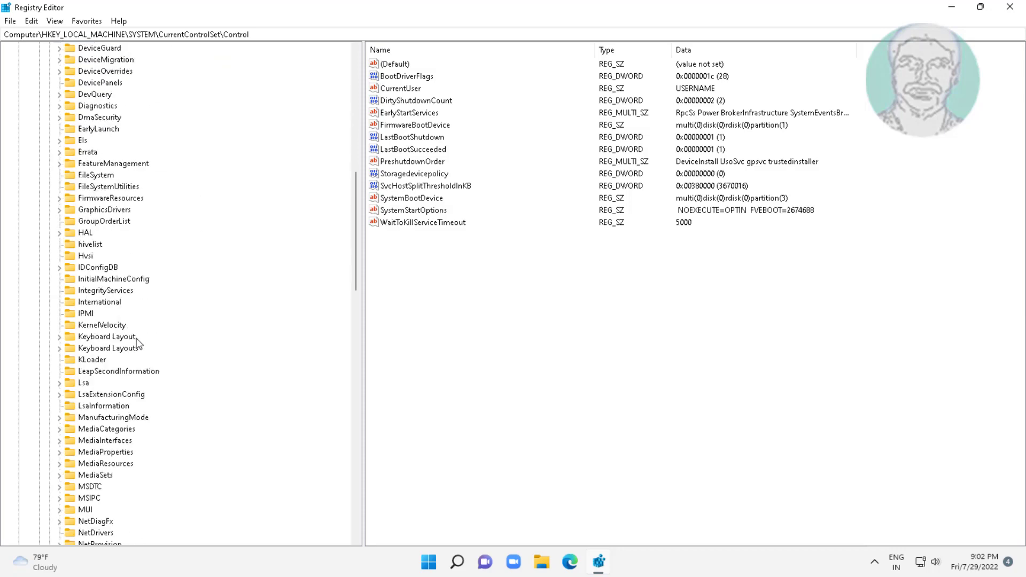
scroll("down", 3)
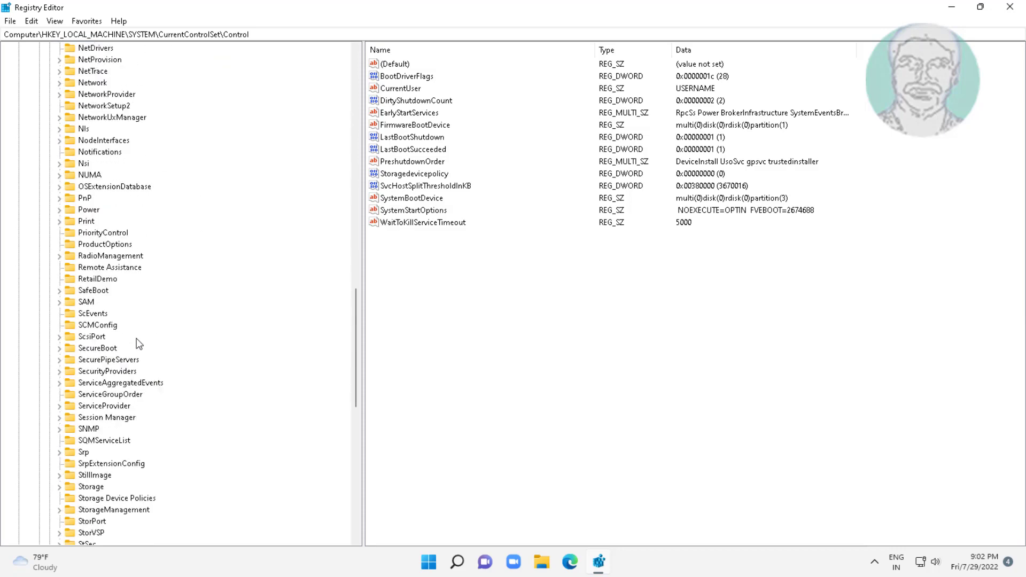
scroll("down", 3)
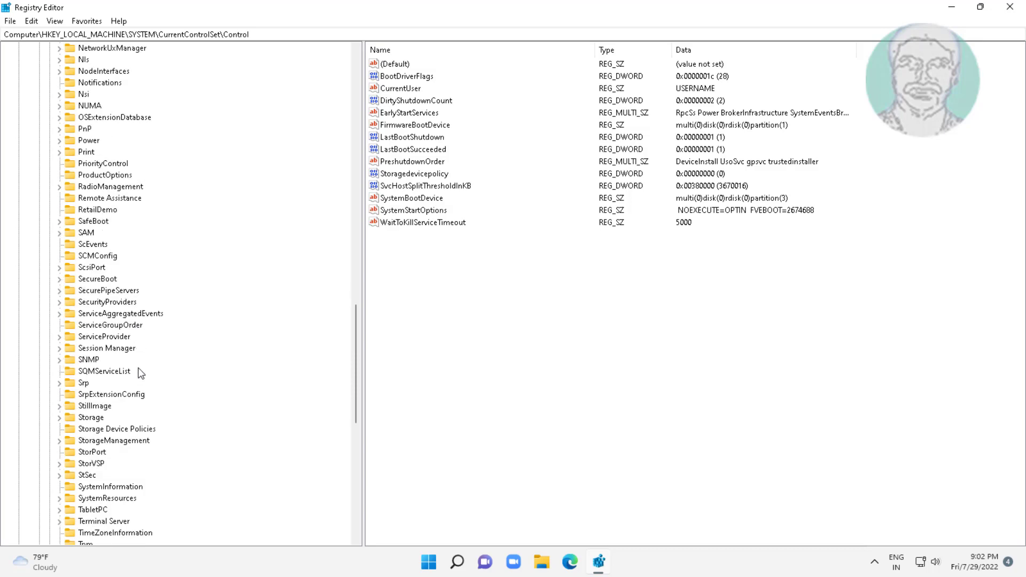
left_click(107, 347)
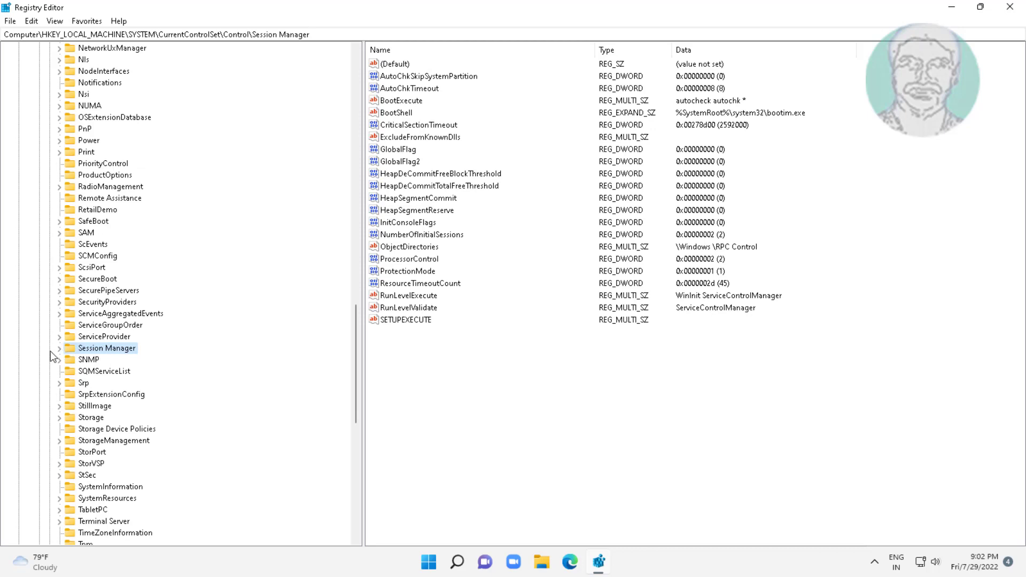
left_click(58, 348)
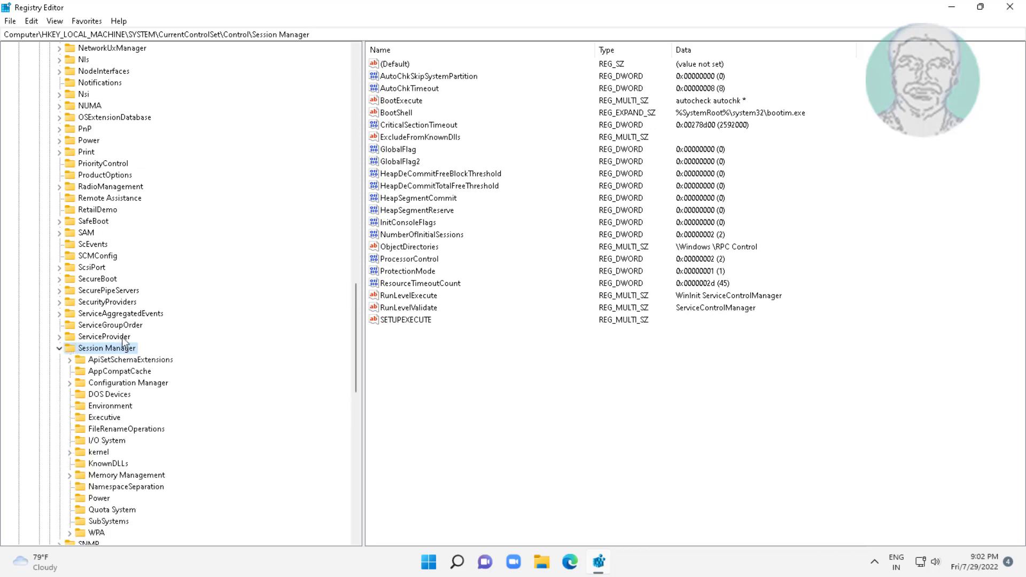
left_click(126, 475)
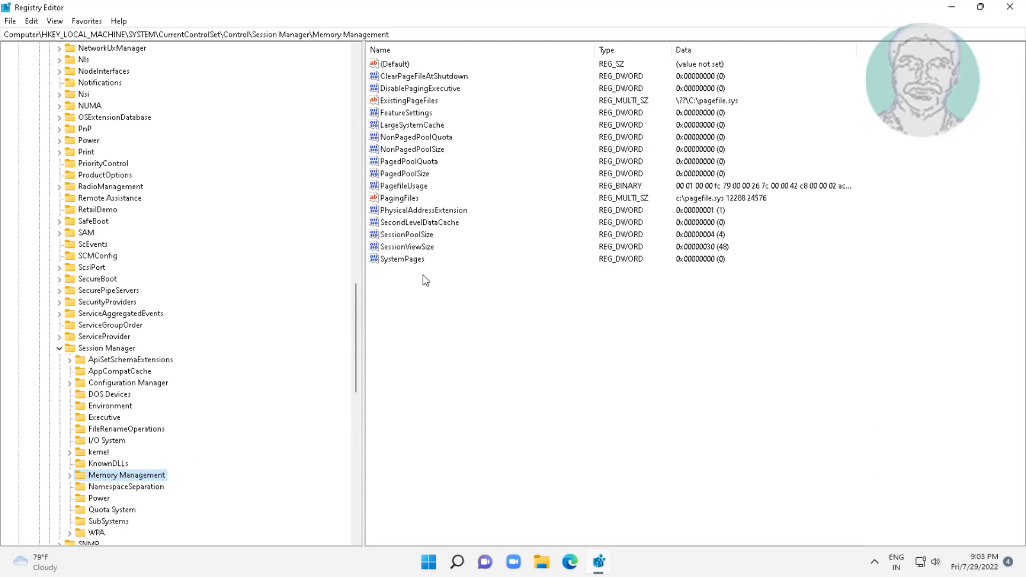
mouse_move(463, 105)
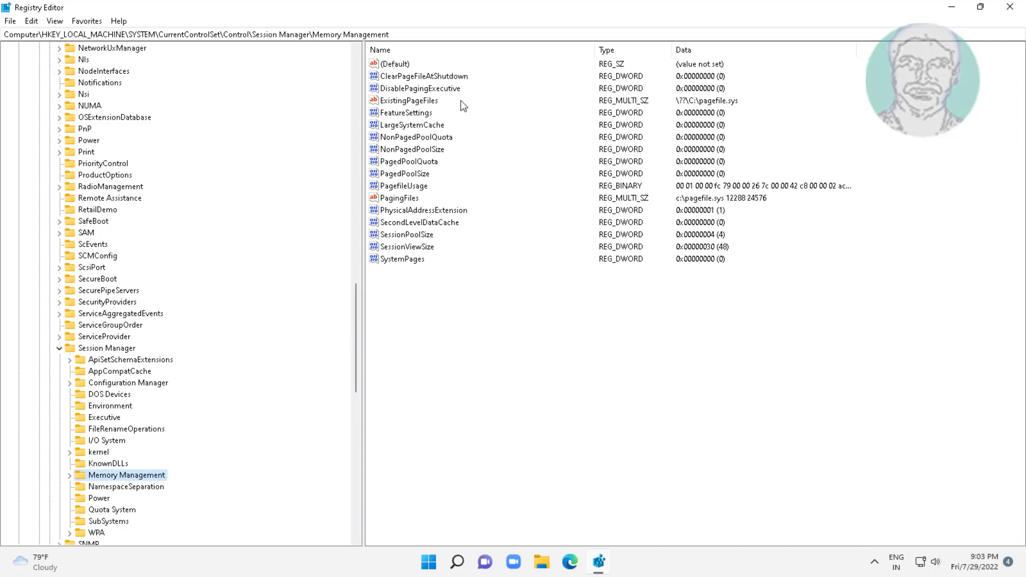
Set ClearPageFileAtShutdown to 1 and collapse the tree back to the root hives
left_click(424, 76)
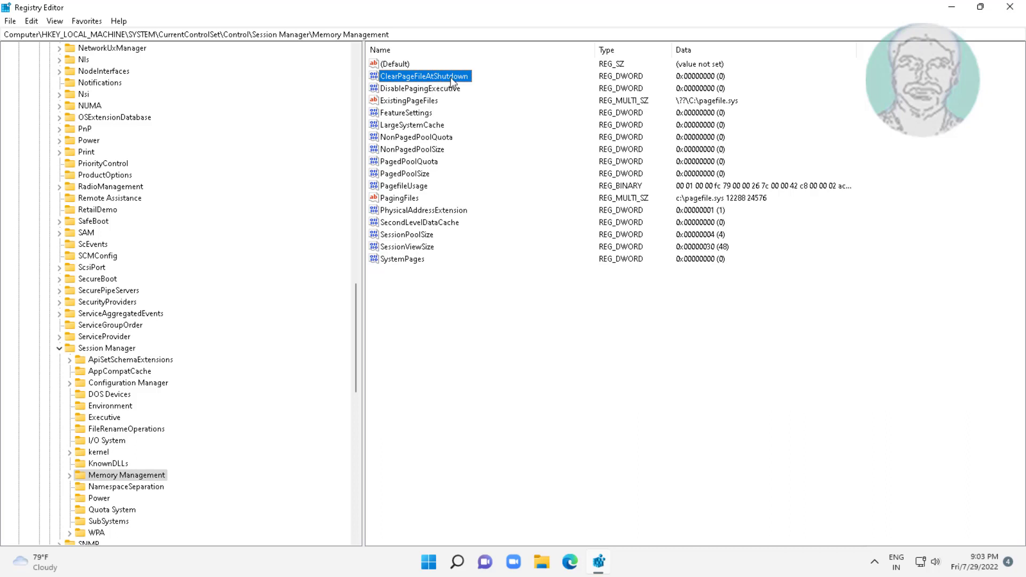
double_click(423, 76)
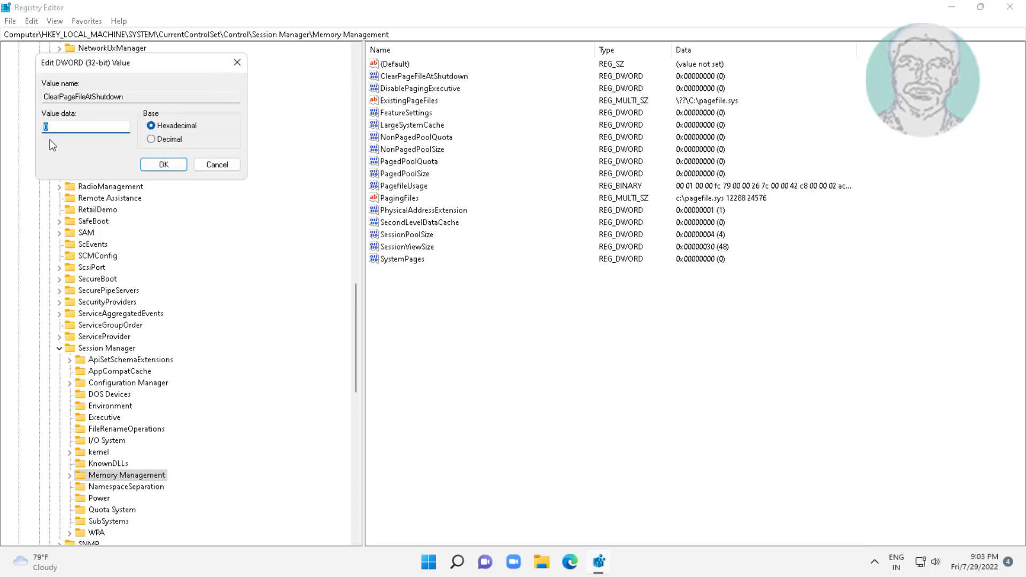
type("1")
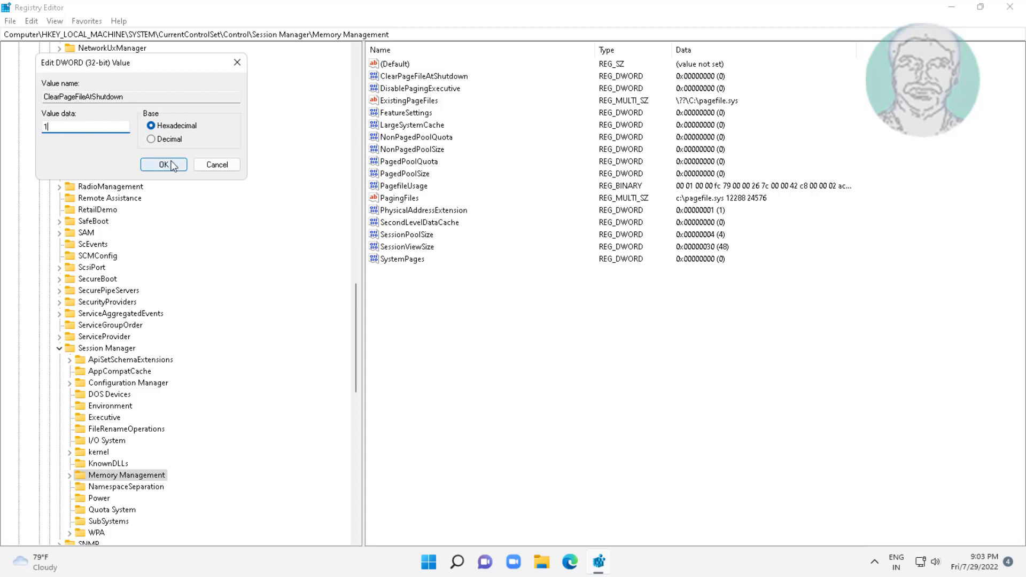
left_click(162, 164)
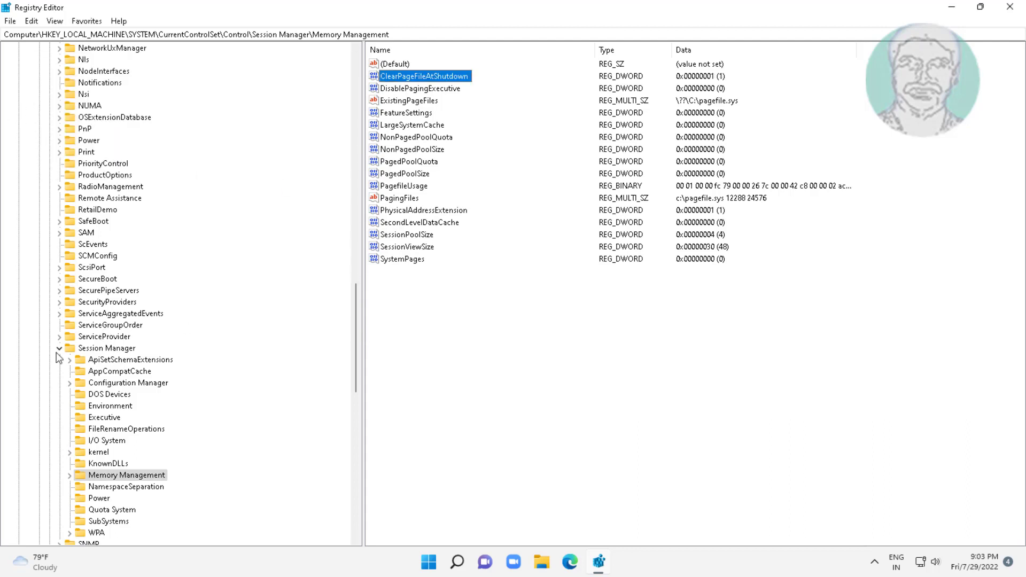
left_click(106, 347)
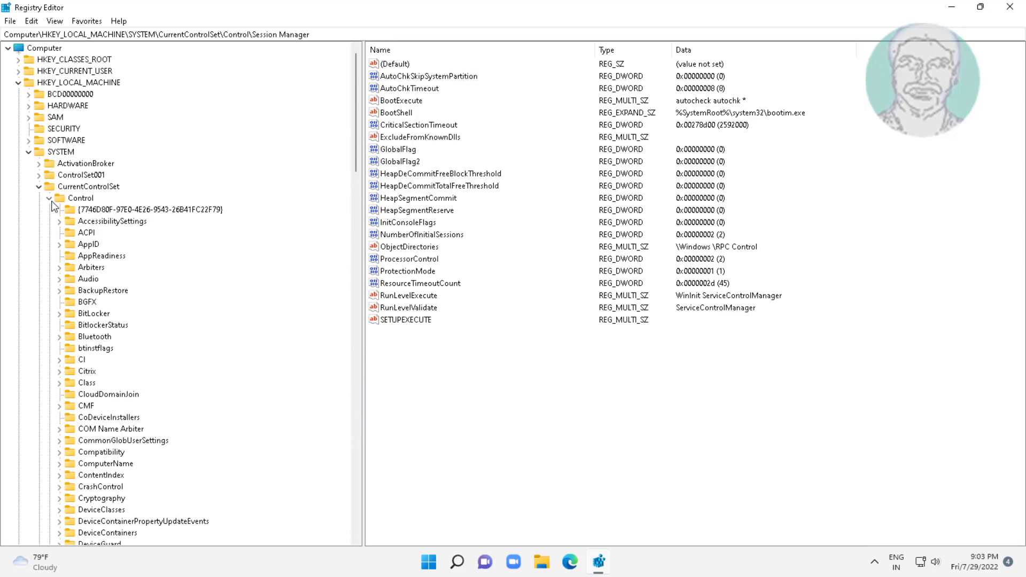
left_click(60, 152)
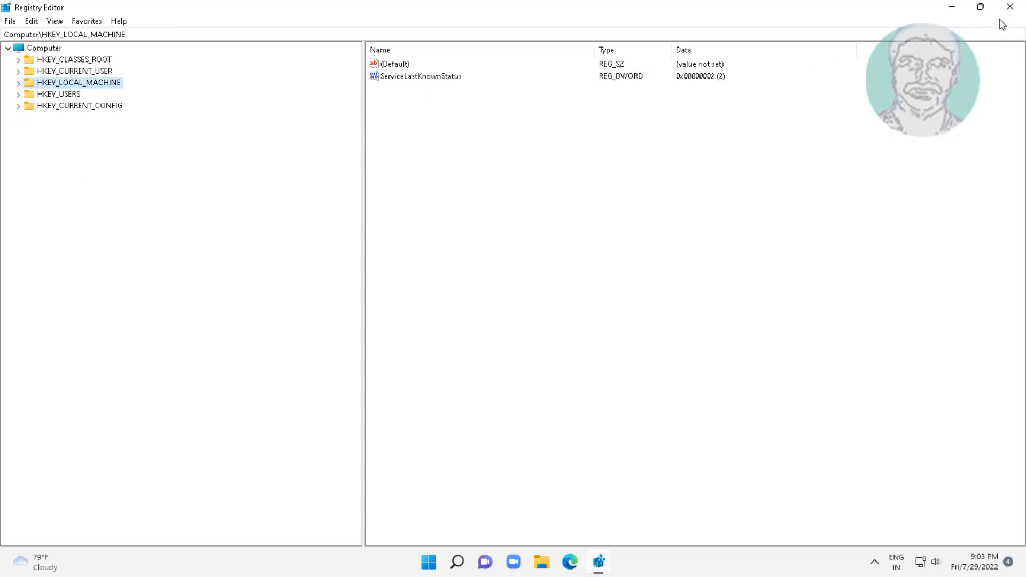
Close Registry Editor and search the Start menu for 'services' to launch the Services console
left_click(1010, 8)
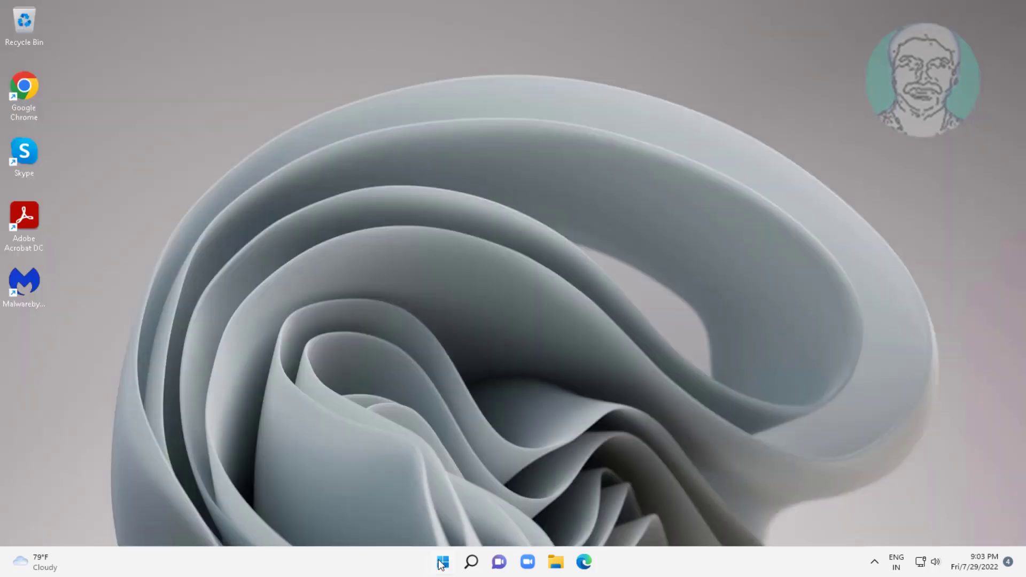
left_click(442, 560)
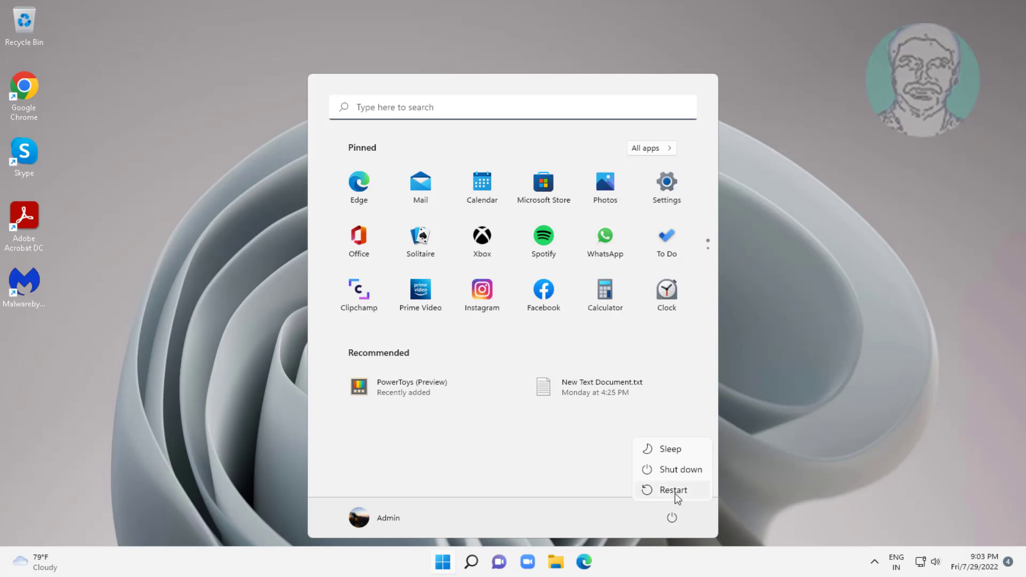
type("services")
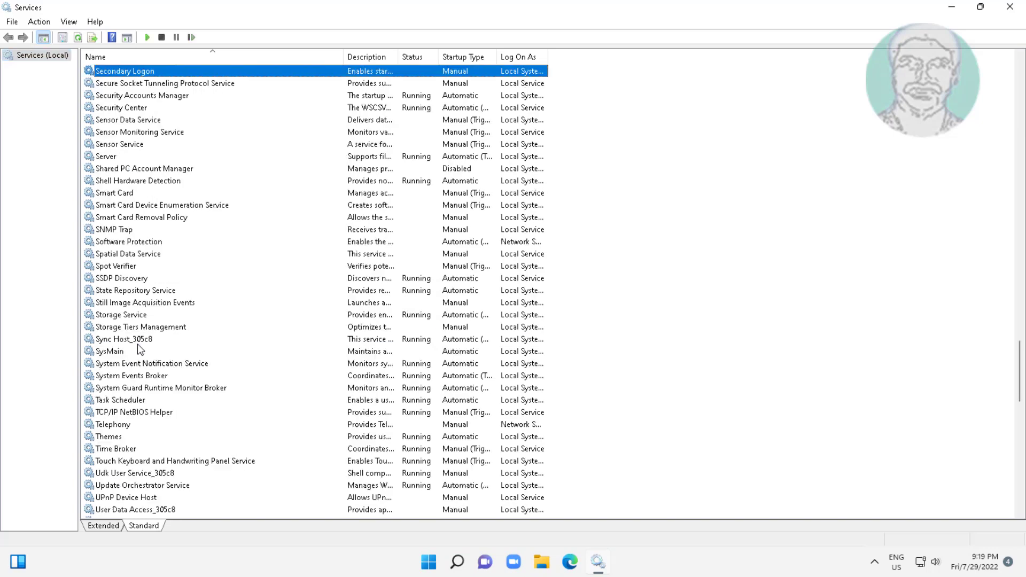
Change the SysMain service's startup type to Disabled in its properties
double_click(109, 350)
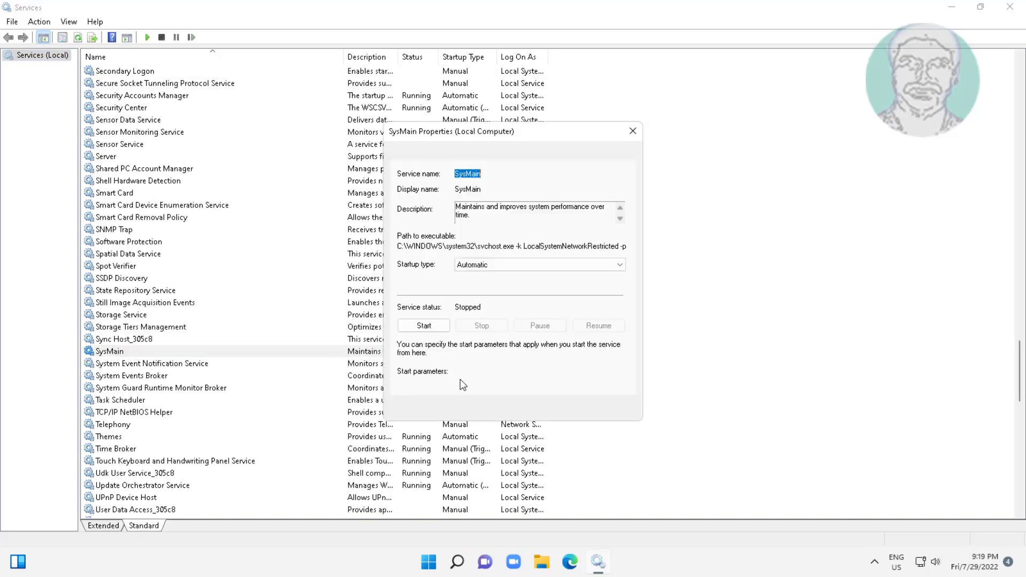
left_click(617, 264)
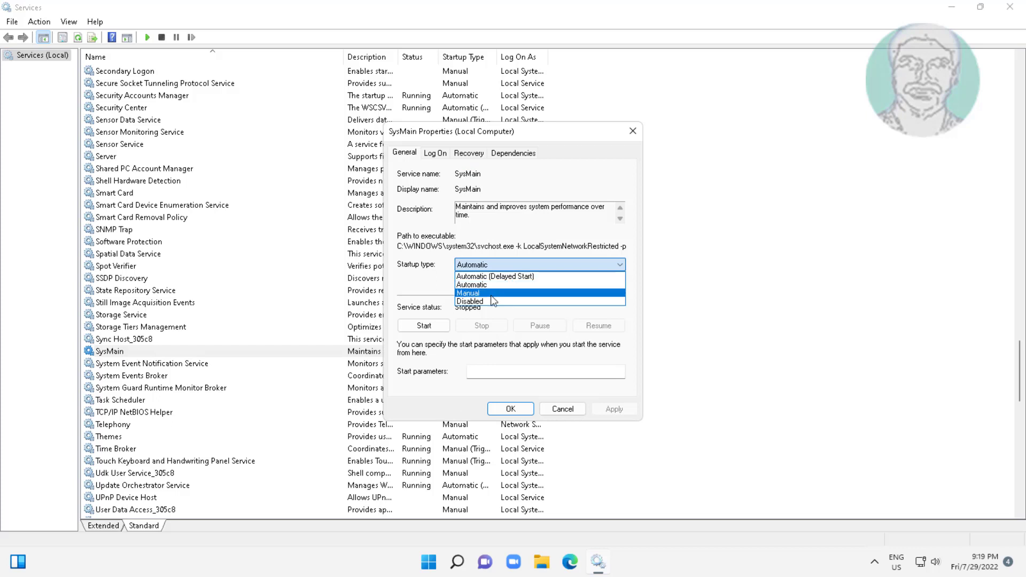
left_click(470, 302)
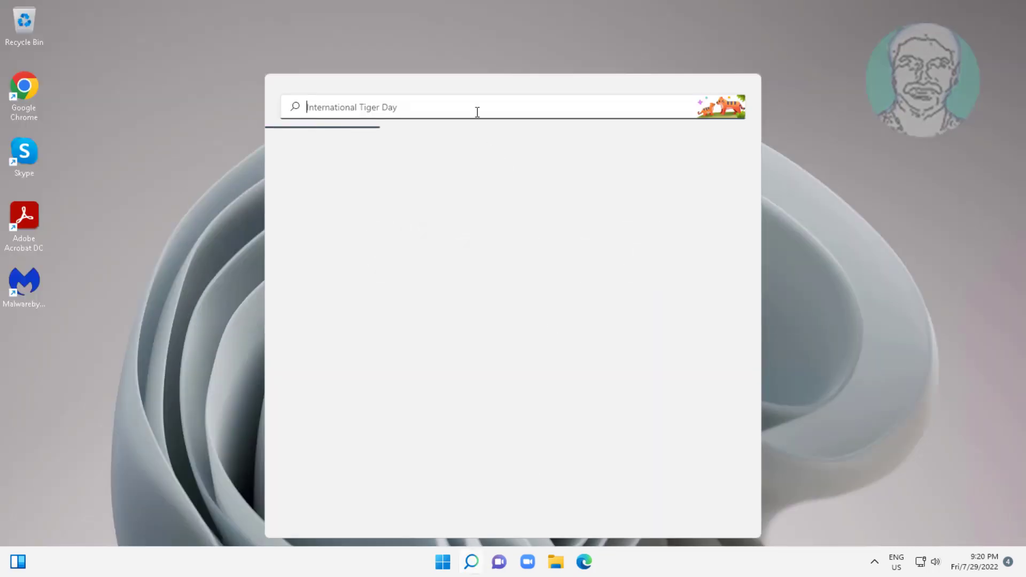
Search 'advanced system settings', reach Performance Options and show the Advanced processor/virtual memory page
type("advanced system s")
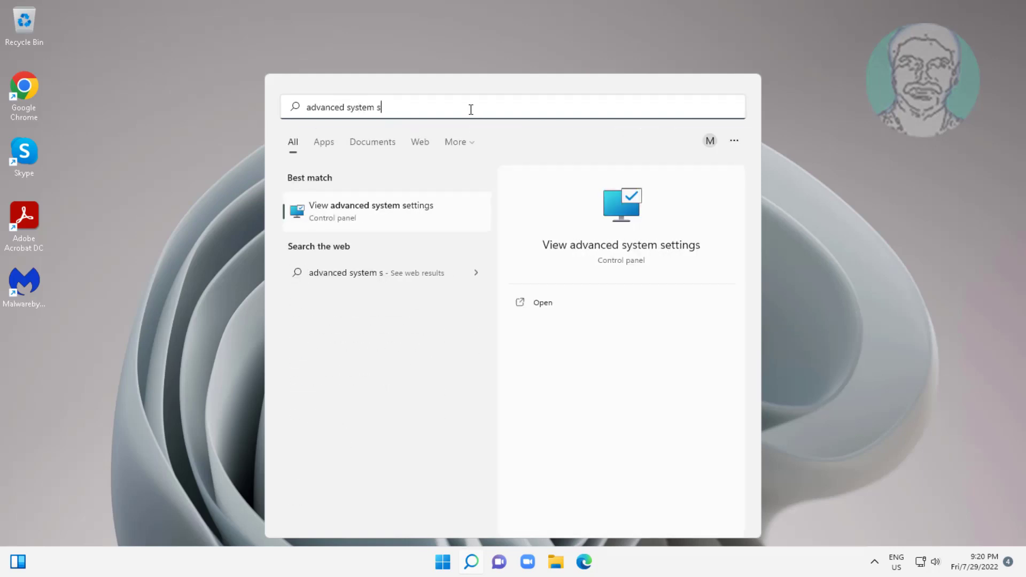
type("ettings")
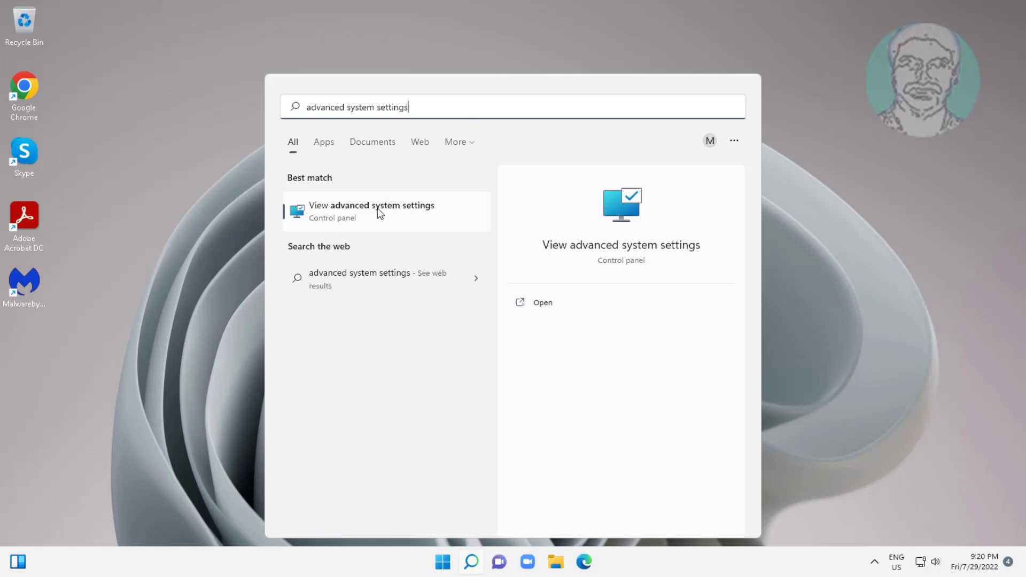
left_click(372, 211)
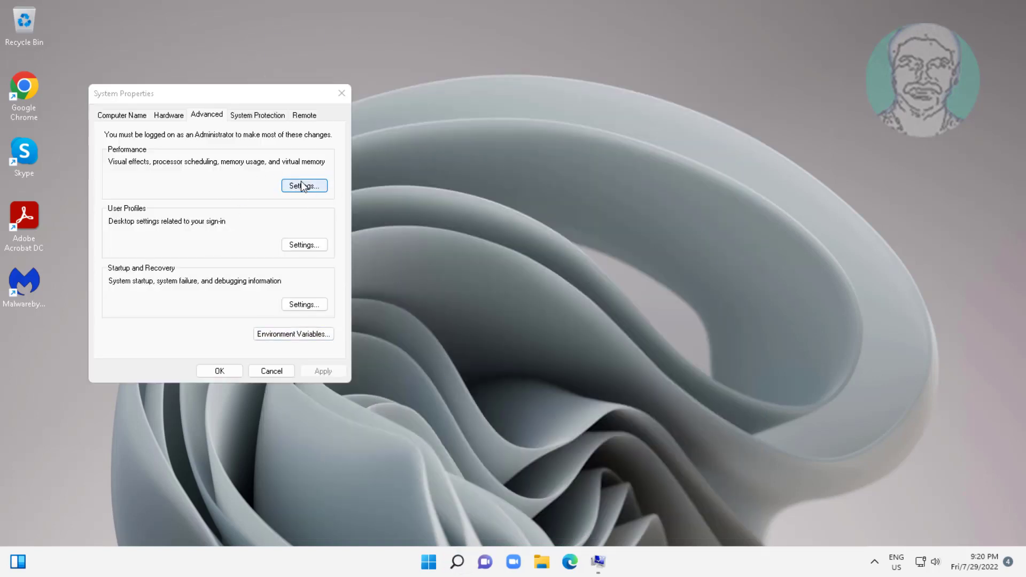
left_click(302, 185)
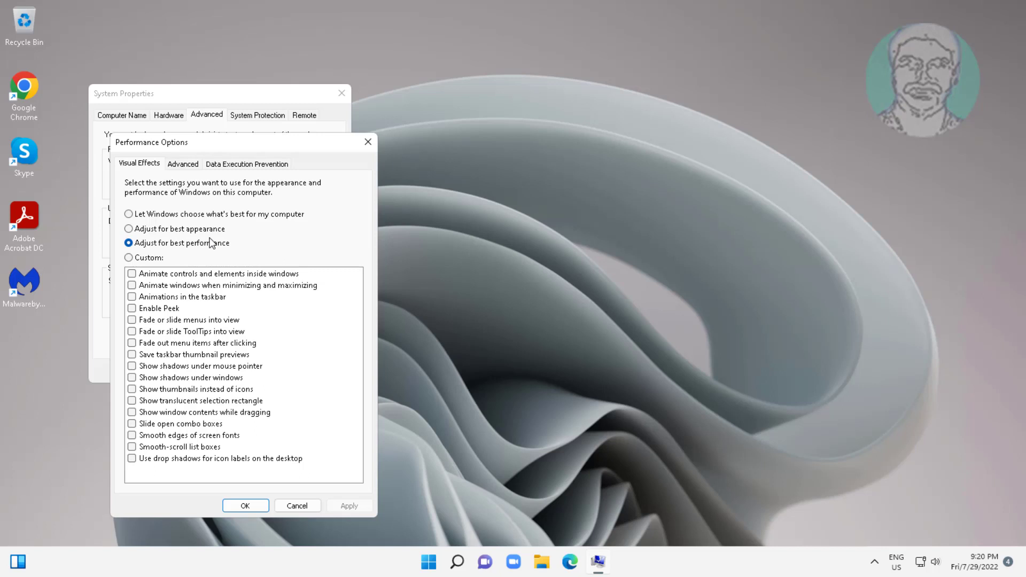
left_click(183, 163)
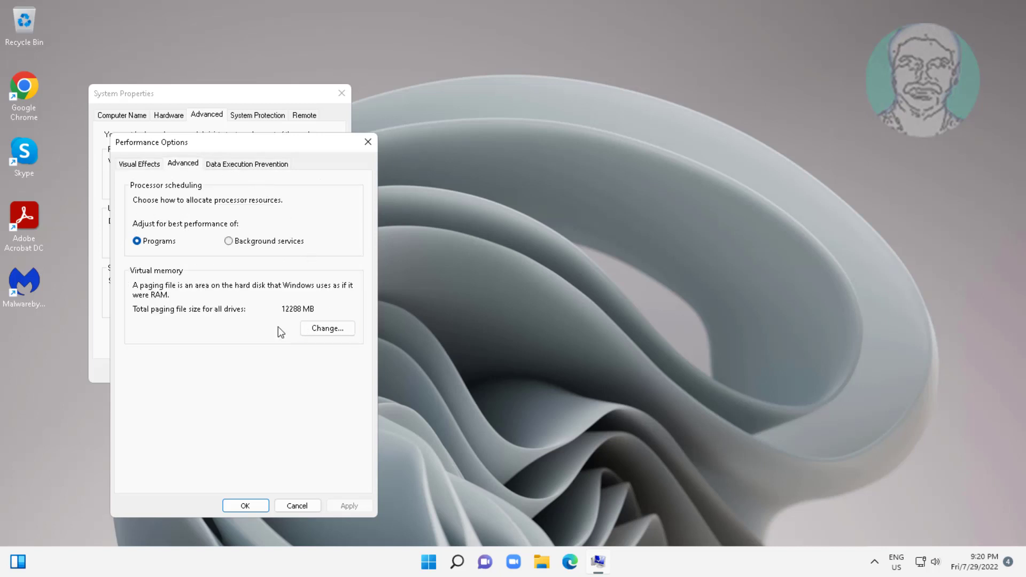
In Virtual Memory, switch drive E: from no paging file to a custom size
left_click(327, 328)
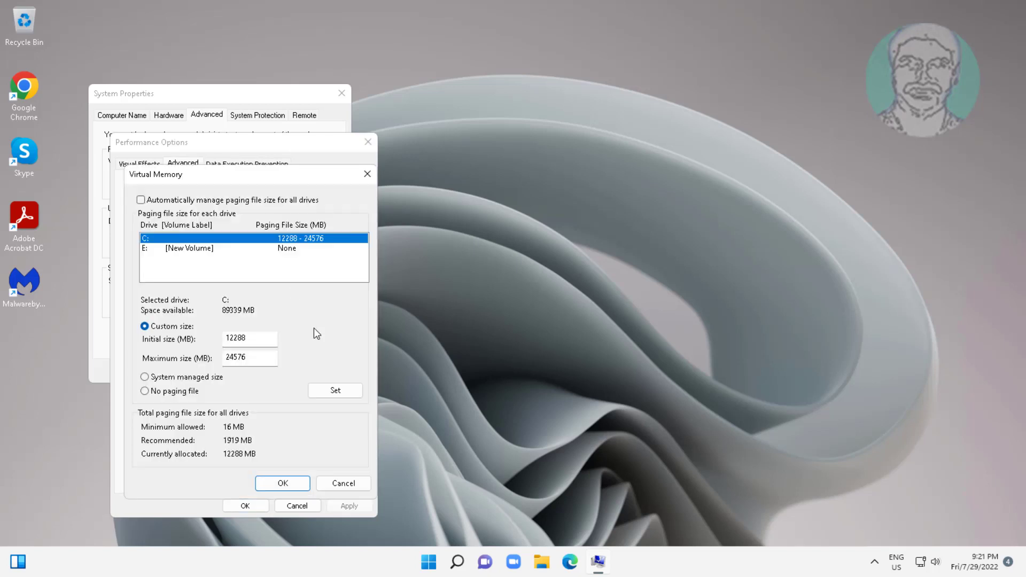
mouse_move(209, 247)
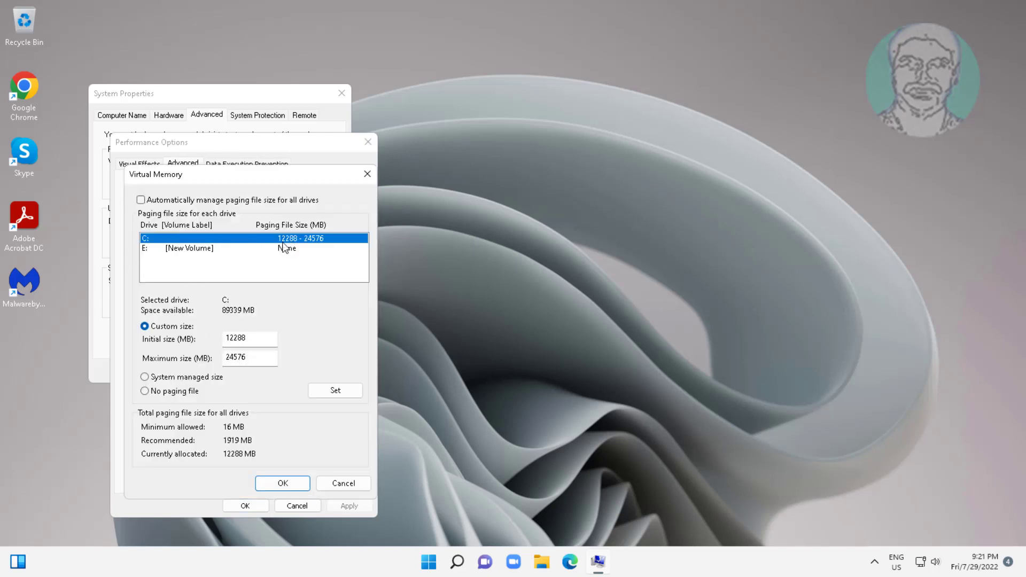
left_click(144, 377)
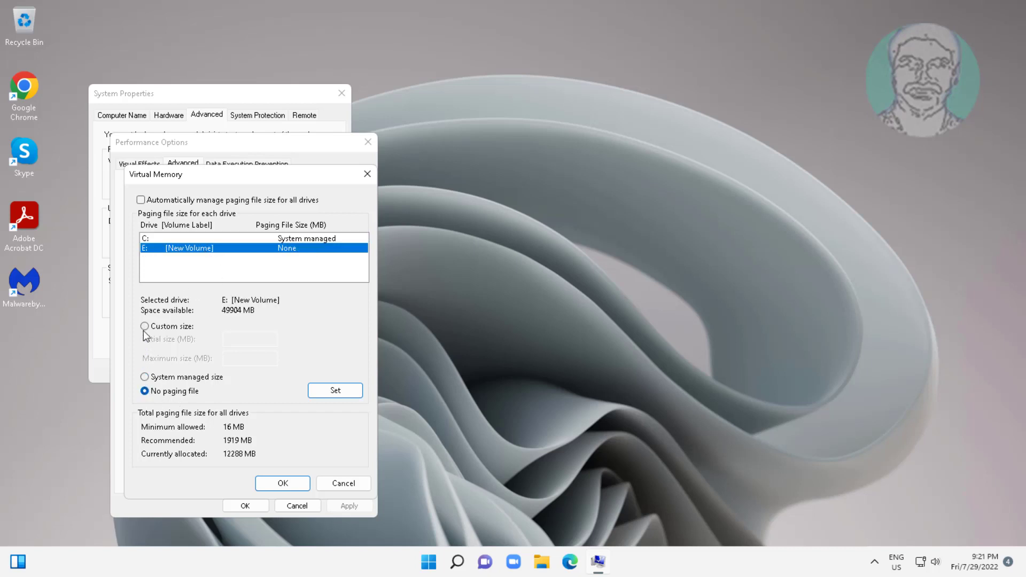
left_click(144, 327)
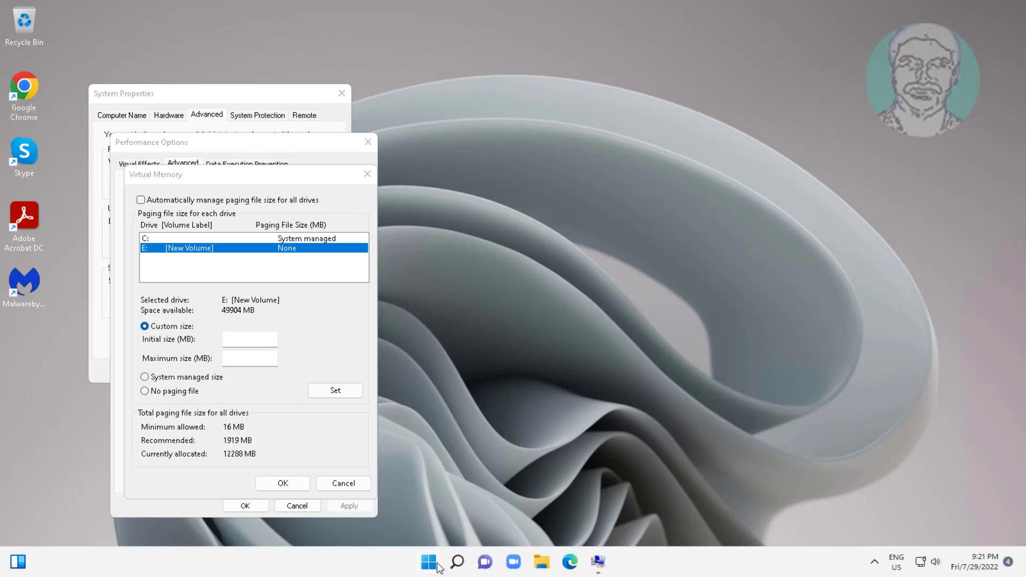
Show Settings > System > About with 8.00 GB installed RAM beside the Virtual Memory dialog
left_click(429, 561)
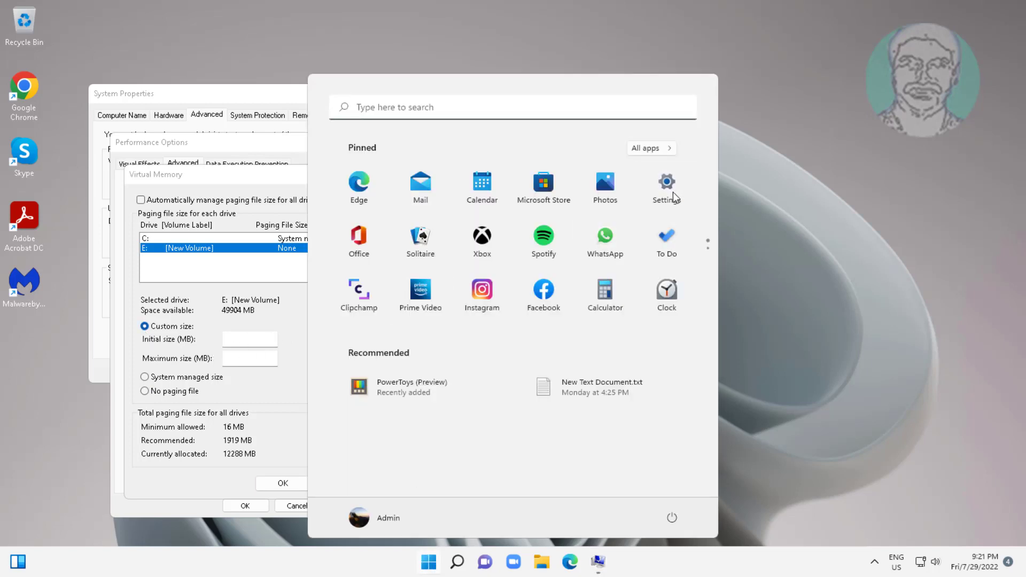
left_click(665, 182)
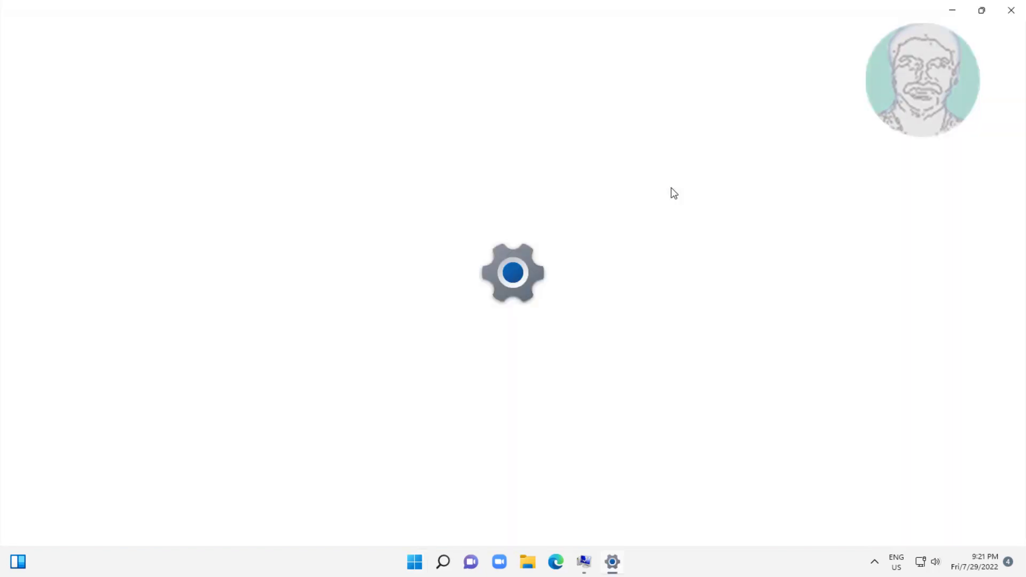
left_click(611, 561)
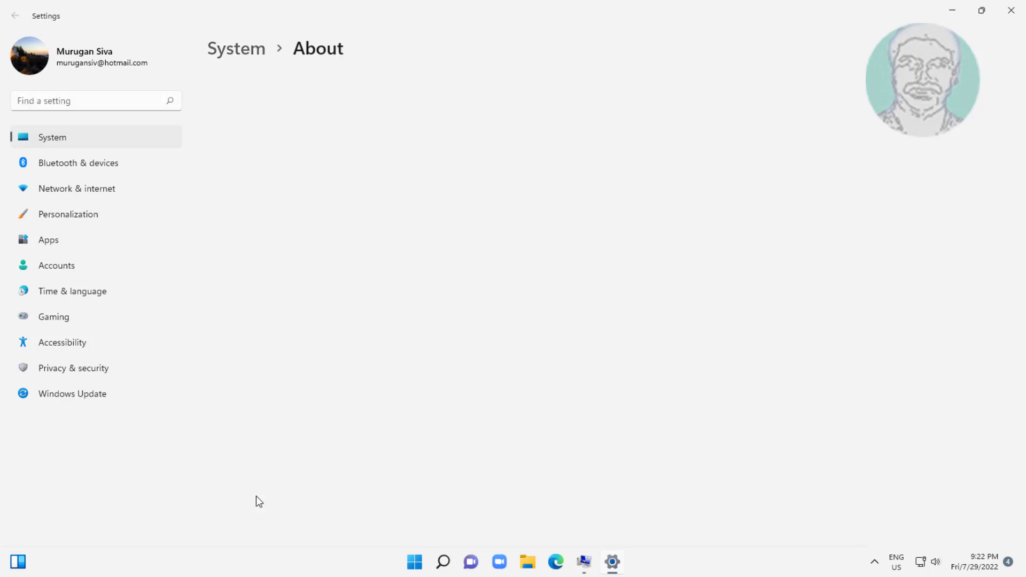
left_click(981, 11)
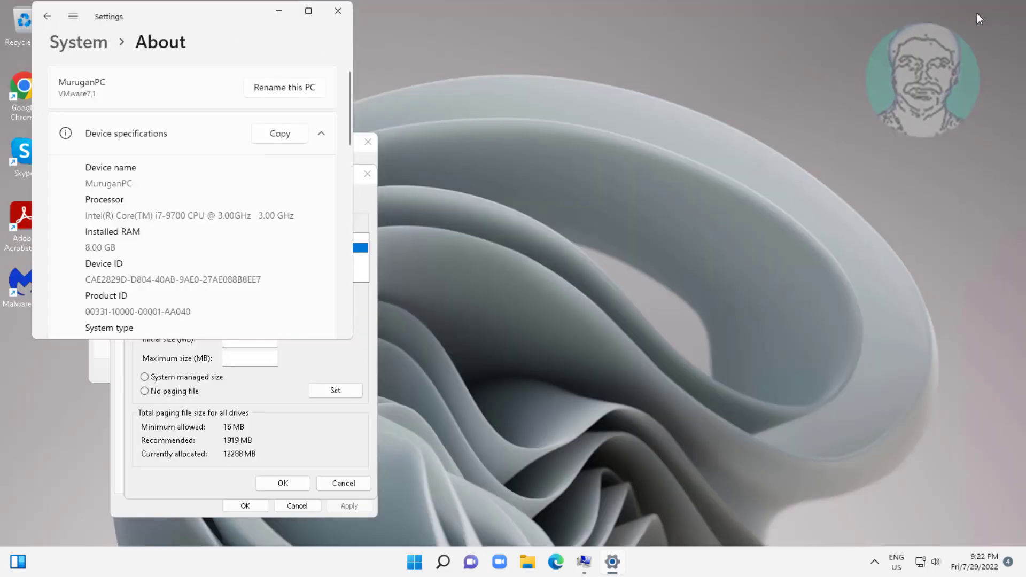
left_click_drag(109, 16, 512, 58)
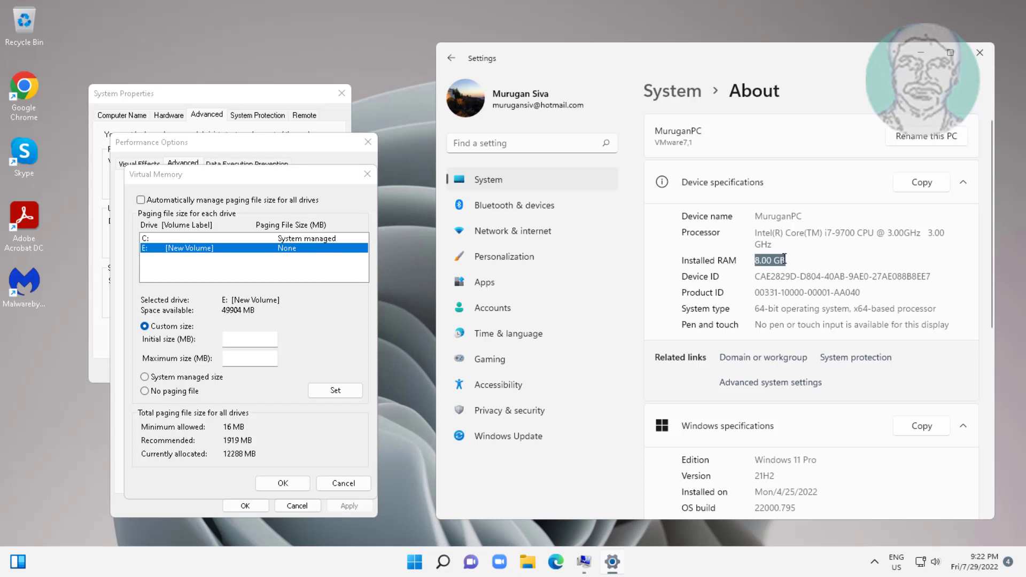
left_click(443, 562)
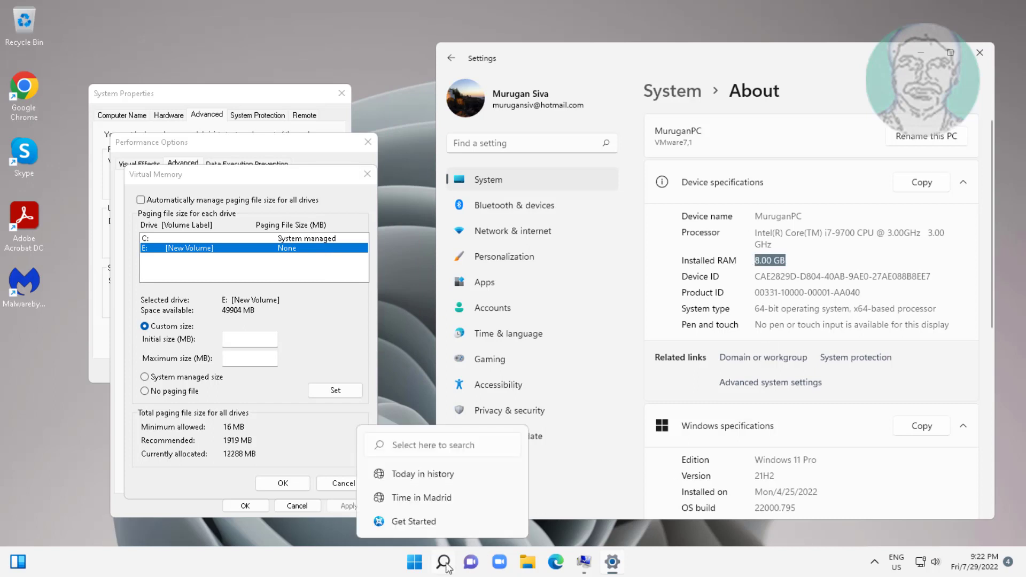
In Calculator work out 8192 × 1.5 = 12288 MB and enter it as the Initial size
type("calculator")
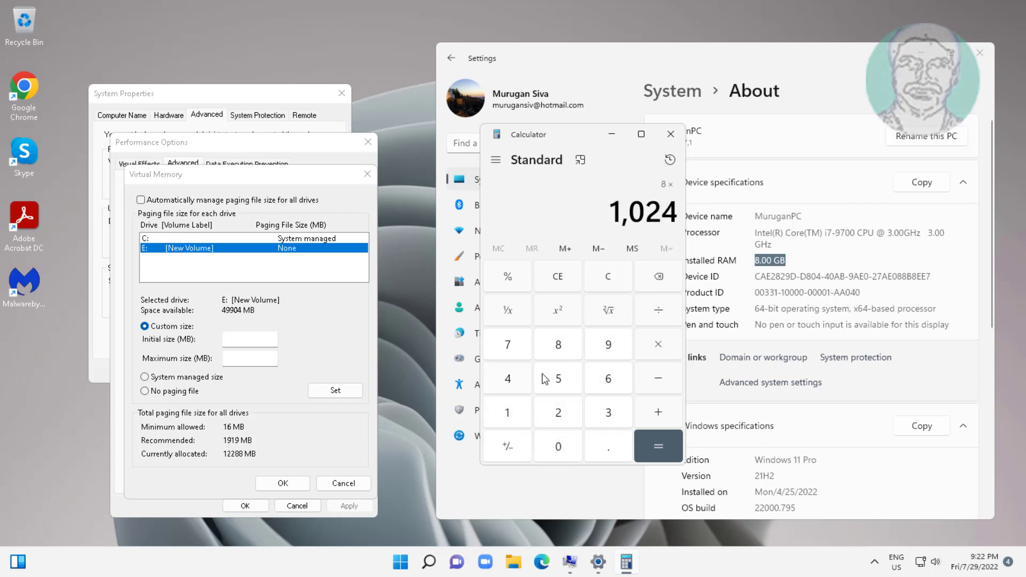
left_click(657, 446)
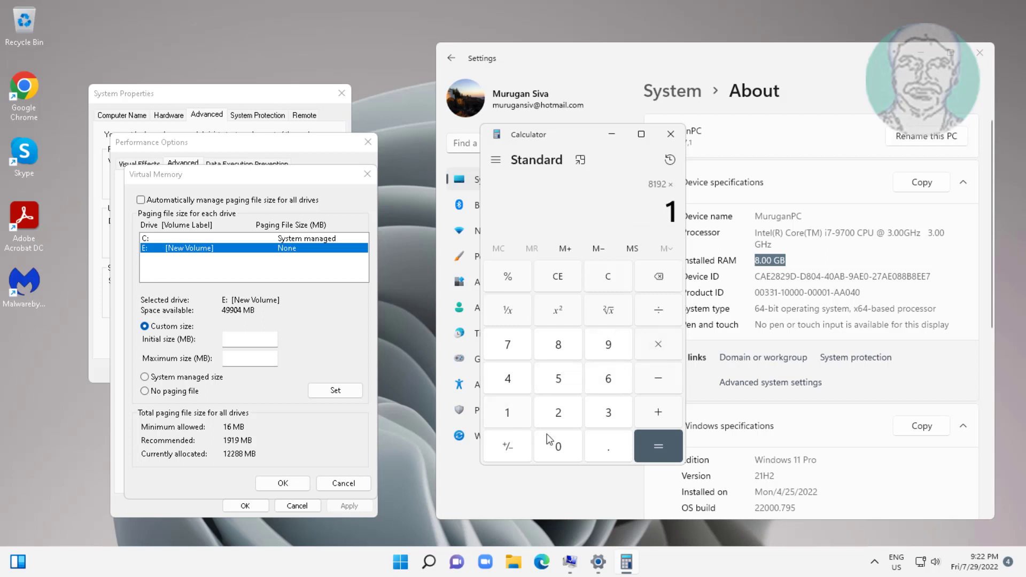
left_click(657, 447)
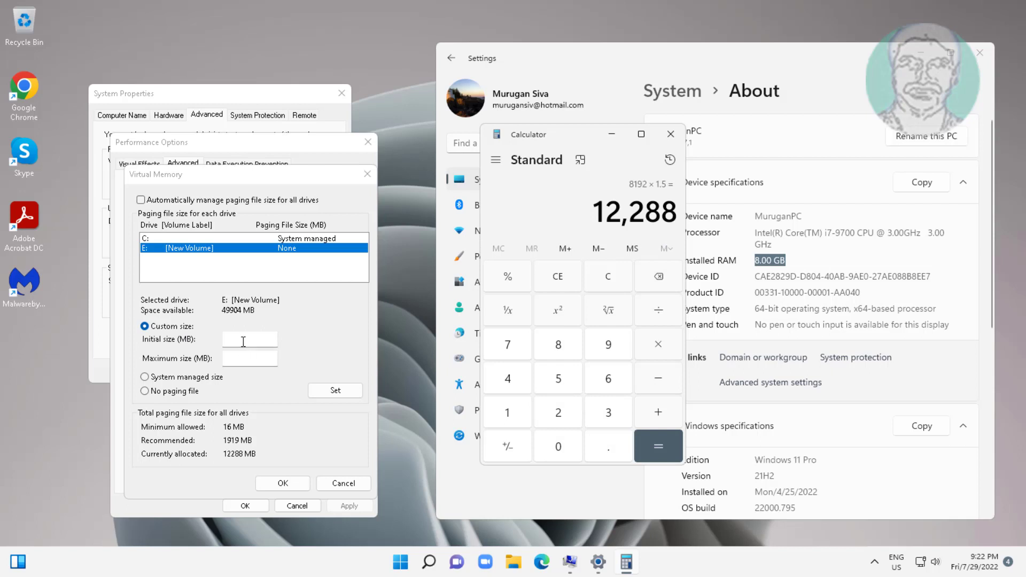
type("1")
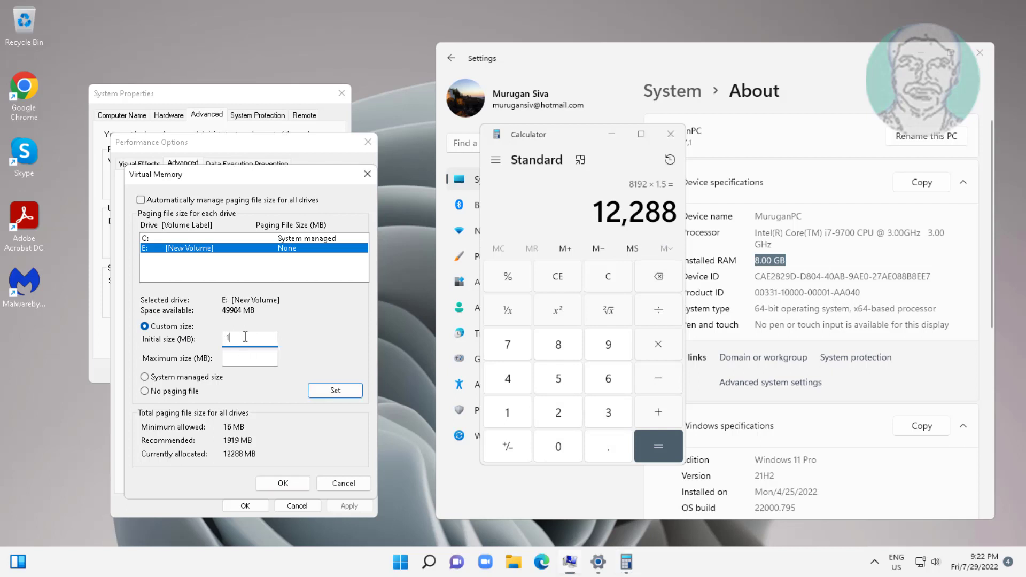
type("2288")
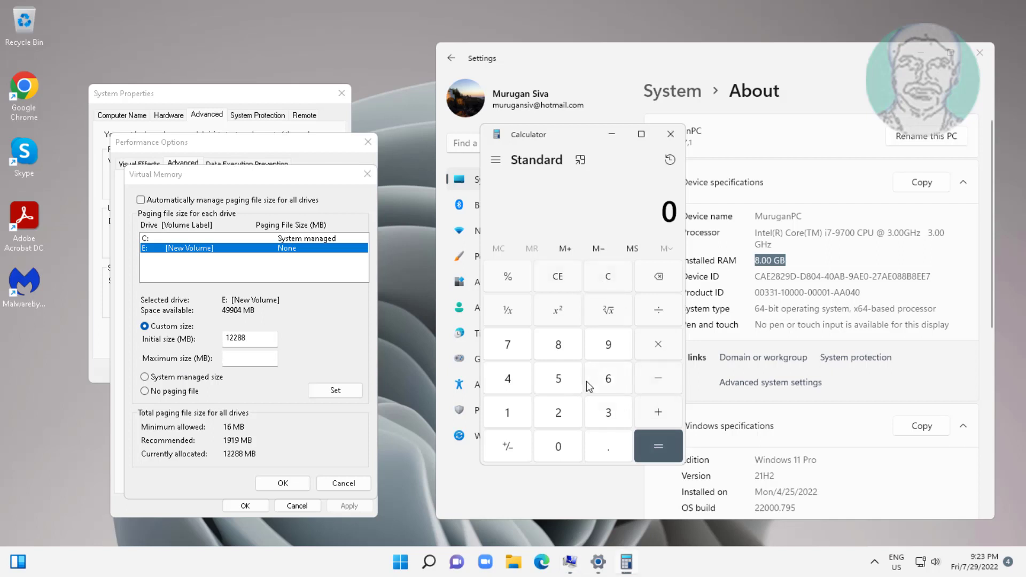
Work out 8 × 1024 × 3 = 24576 MB and enter it as the Maximum size
left_click(557, 344)
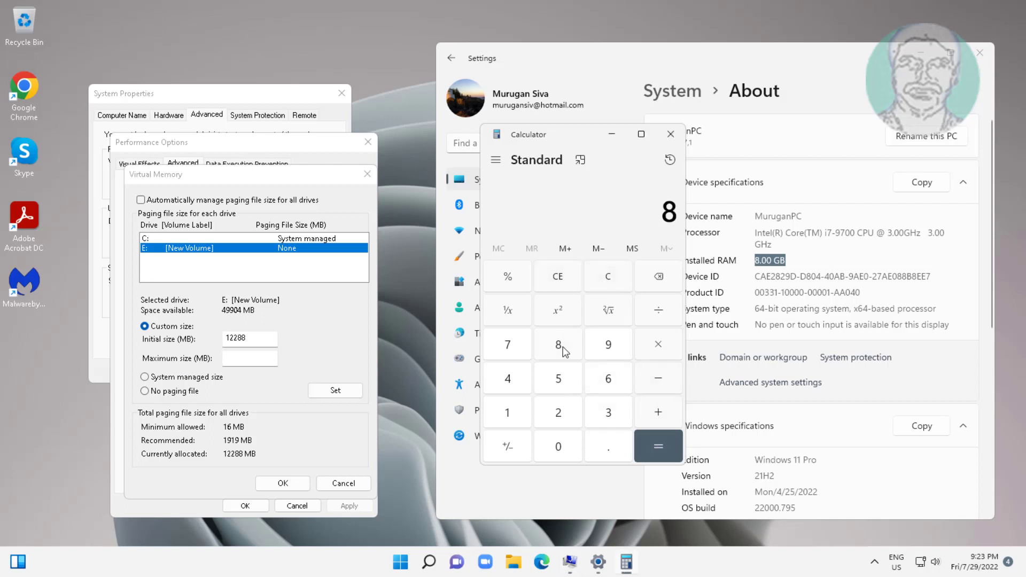
left_click(657, 343)
type("1,024")
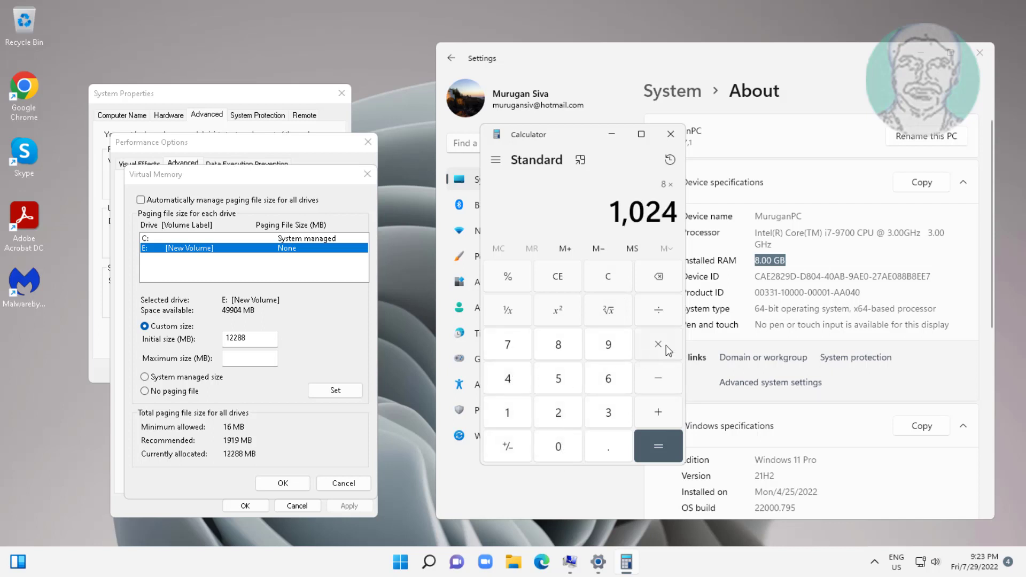
left_click(658, 445)
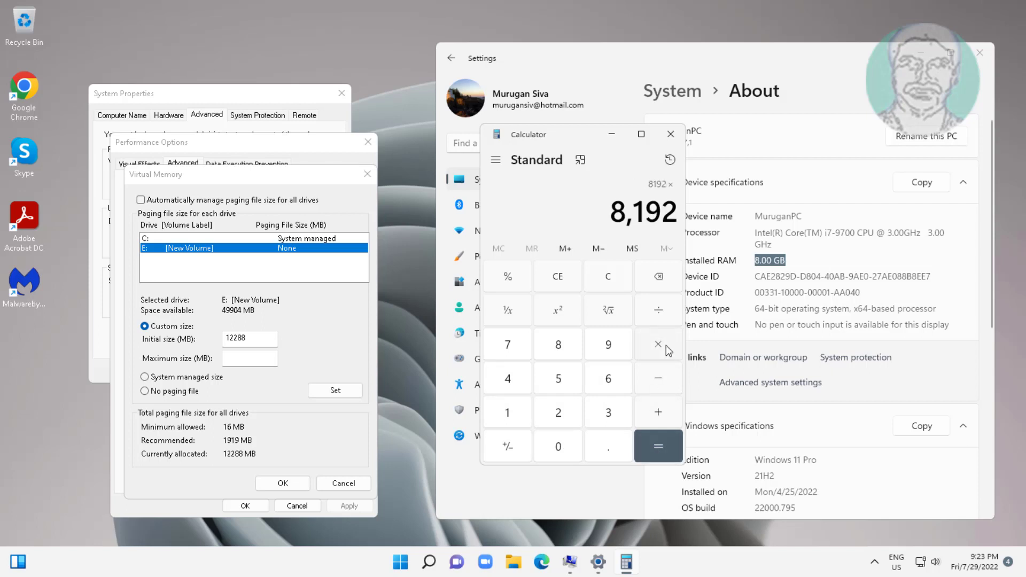
mouse_move(608, 425)
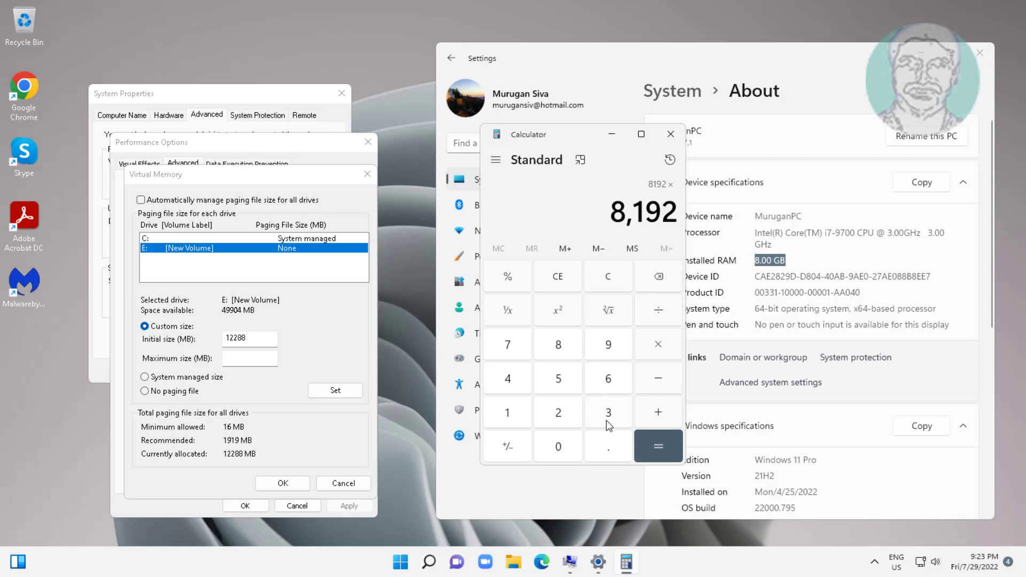
left_click(659, 447)
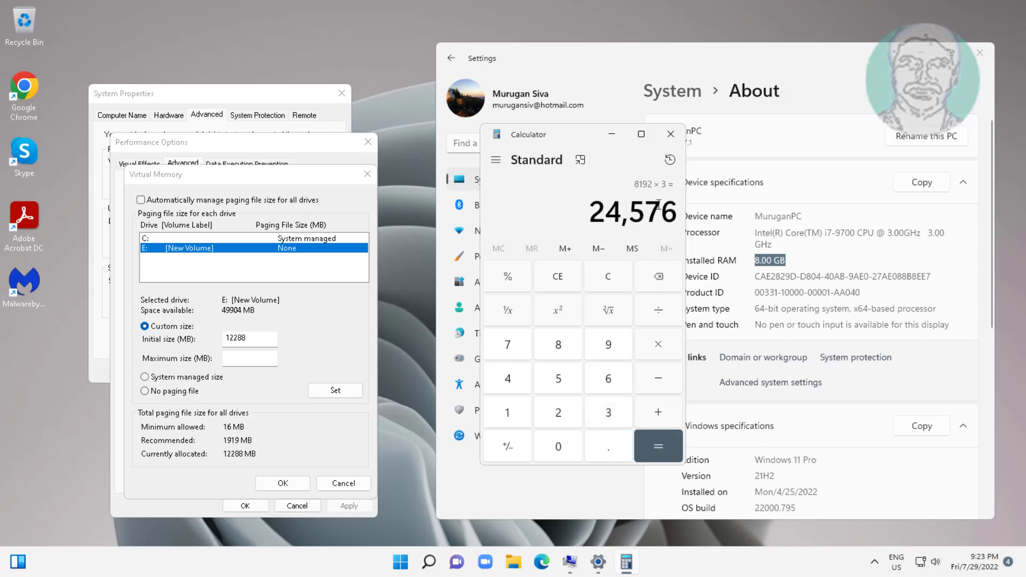
left_click(249, 358)
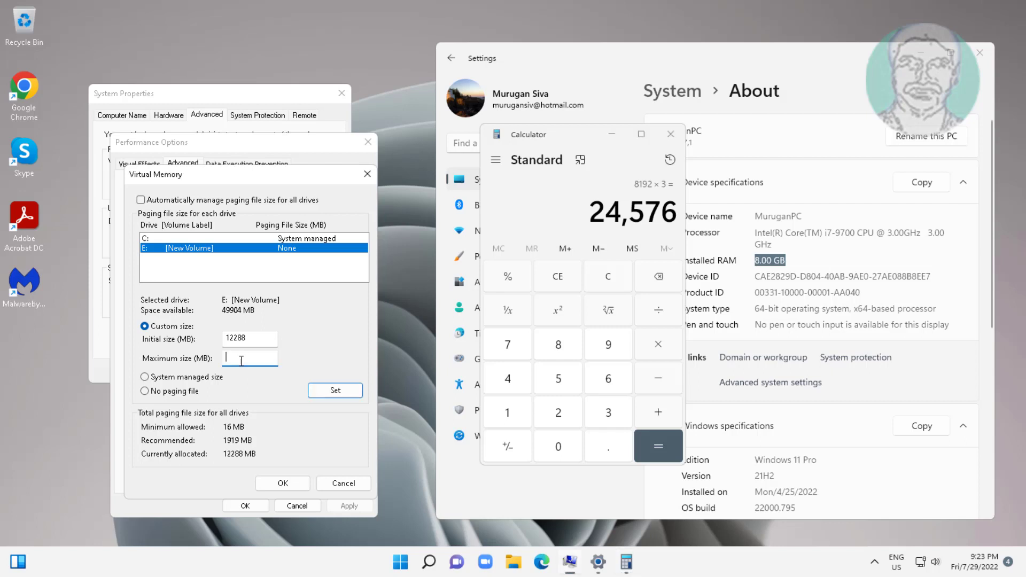
type("24576")
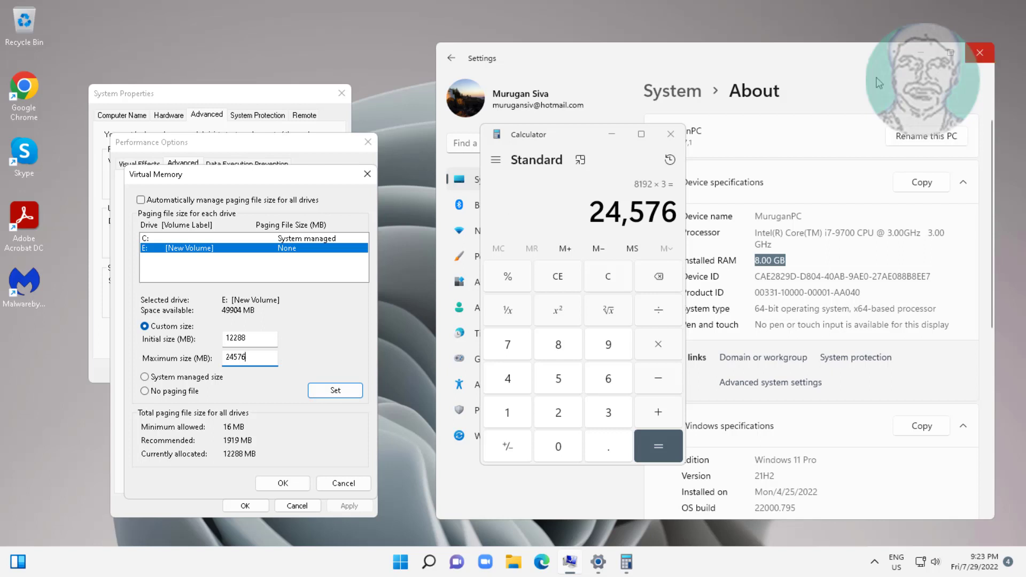
Set the E: paging file sizes, acknowledge the restart notice and apply the performance options
left_click(670, 135)
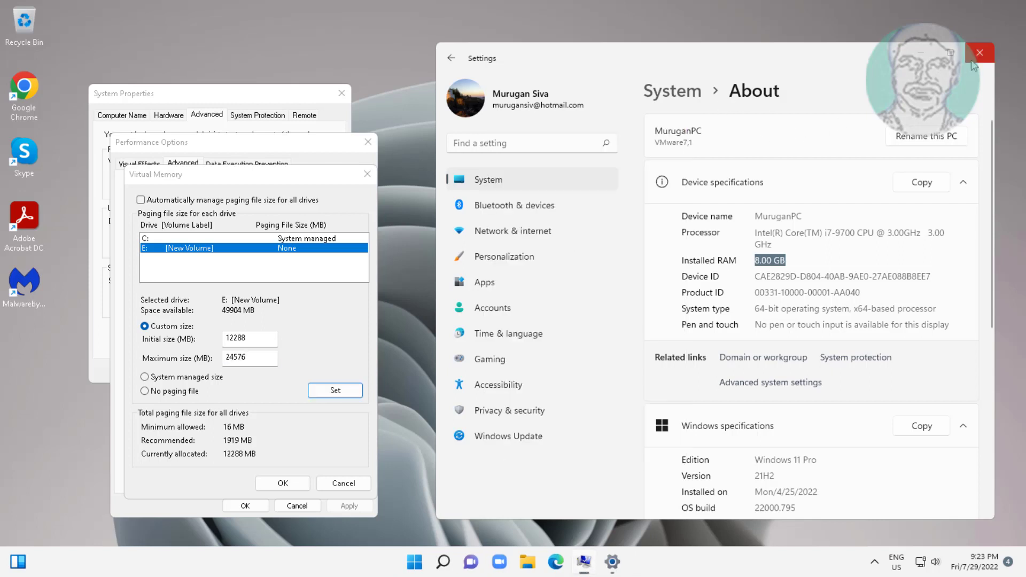
left_click(980, 53)
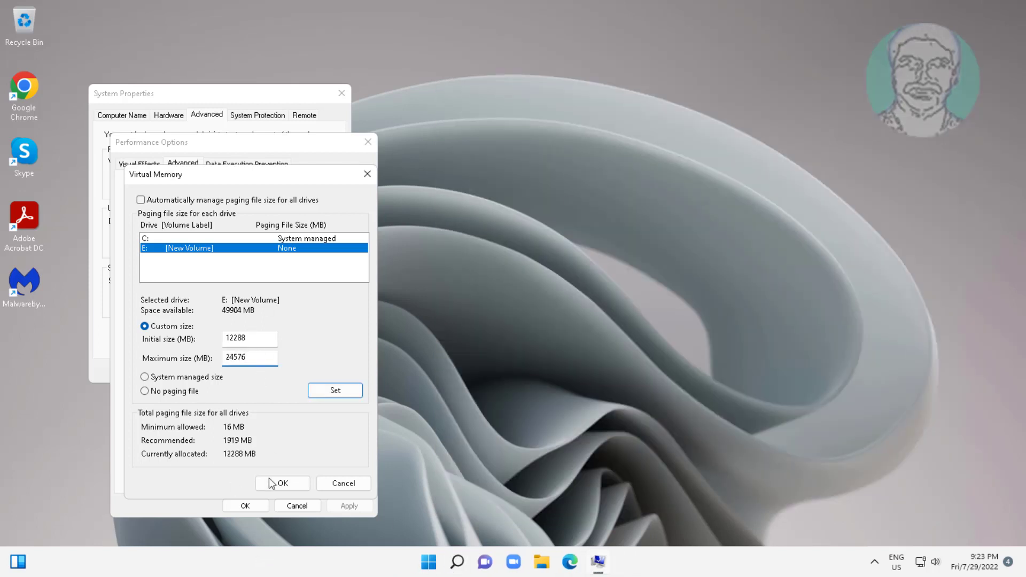
left_click(282, 483)
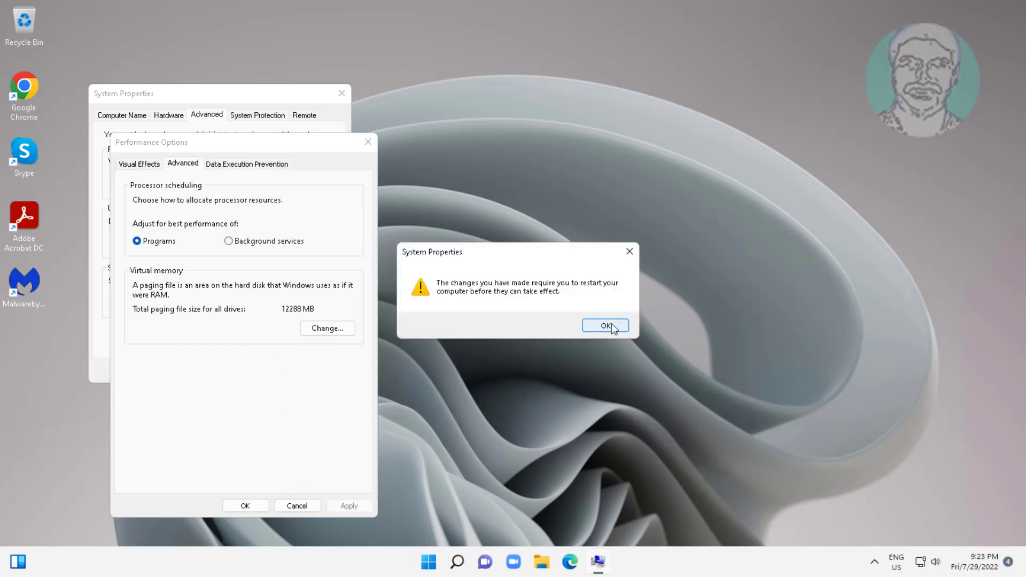
left_click(604, 326)
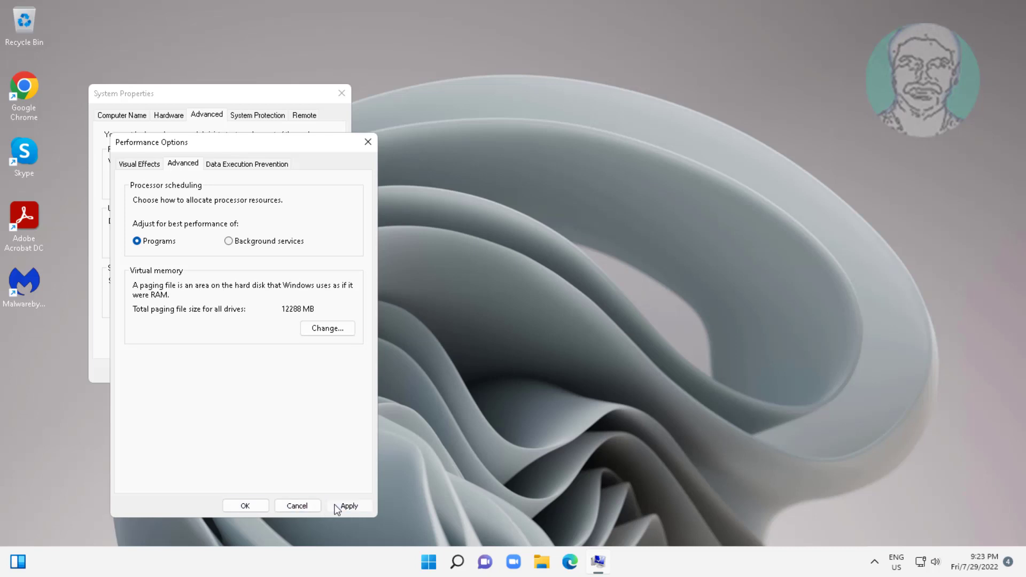
left_click(348, 505)
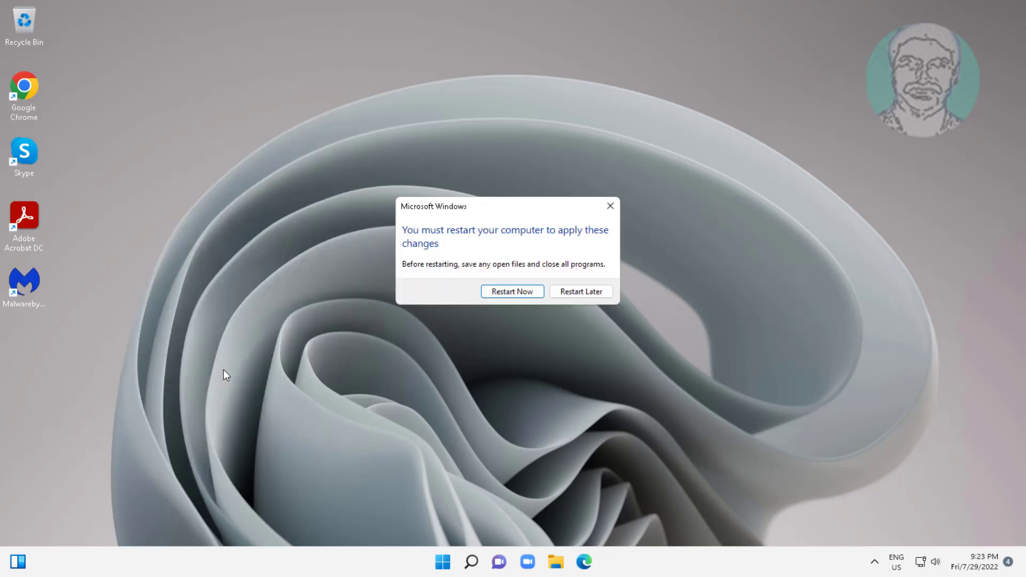
left_click(470, 561)
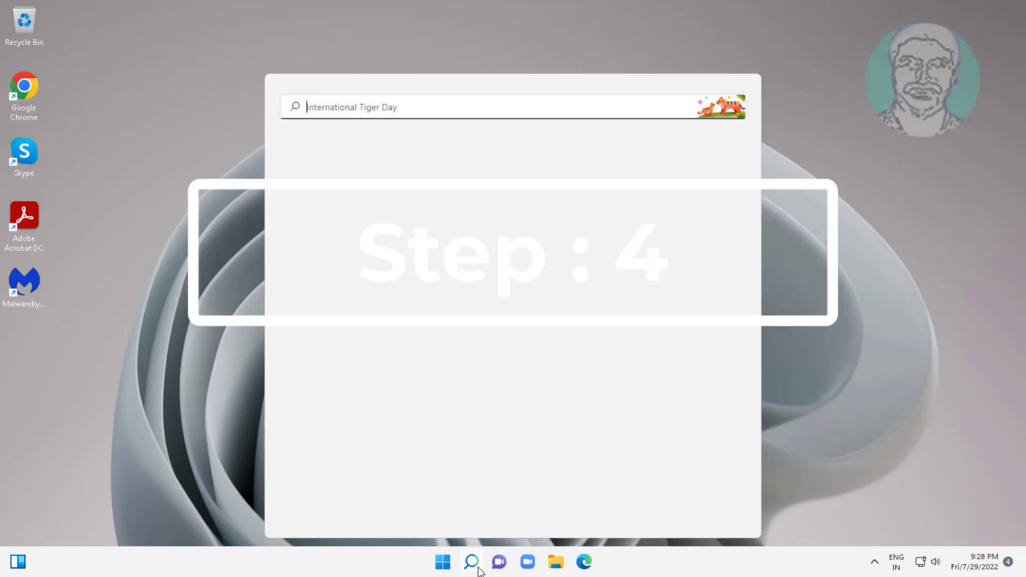
Run dism /online /cleanup-image /checkhealth in an administrator Command Prompt; no corruption is reported
type("cmd")
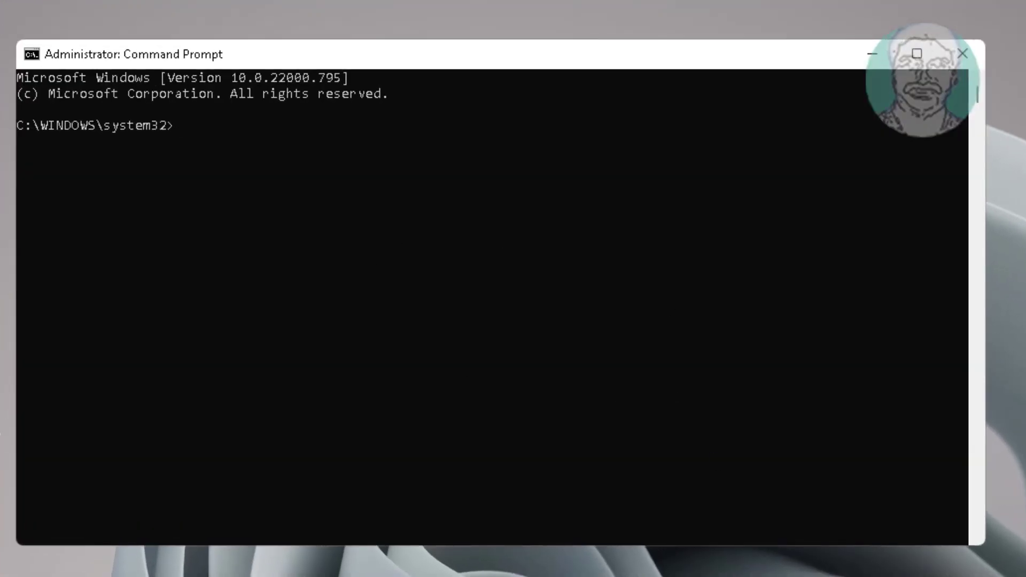
type("dism /online /")
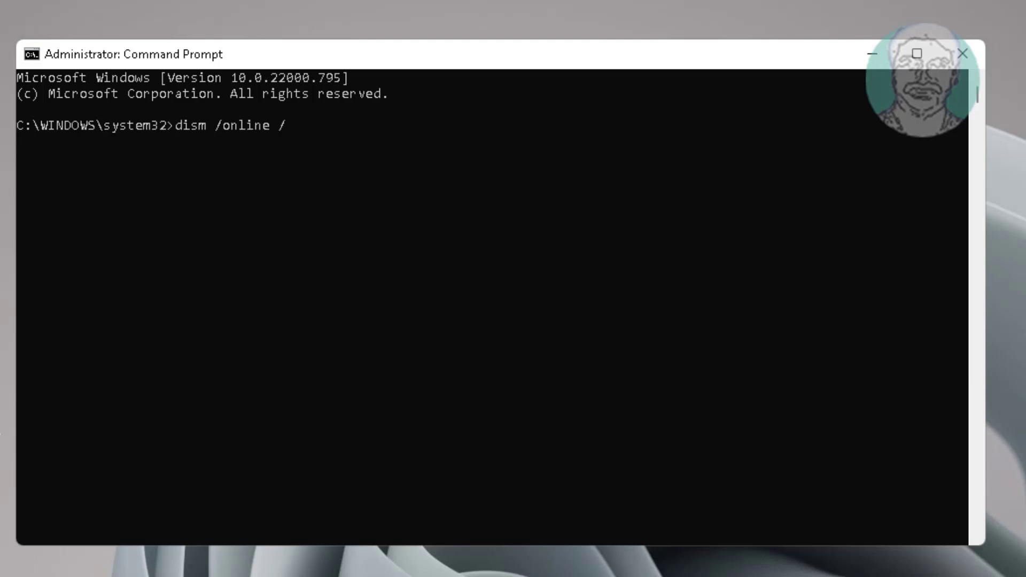
type("cleanup-")
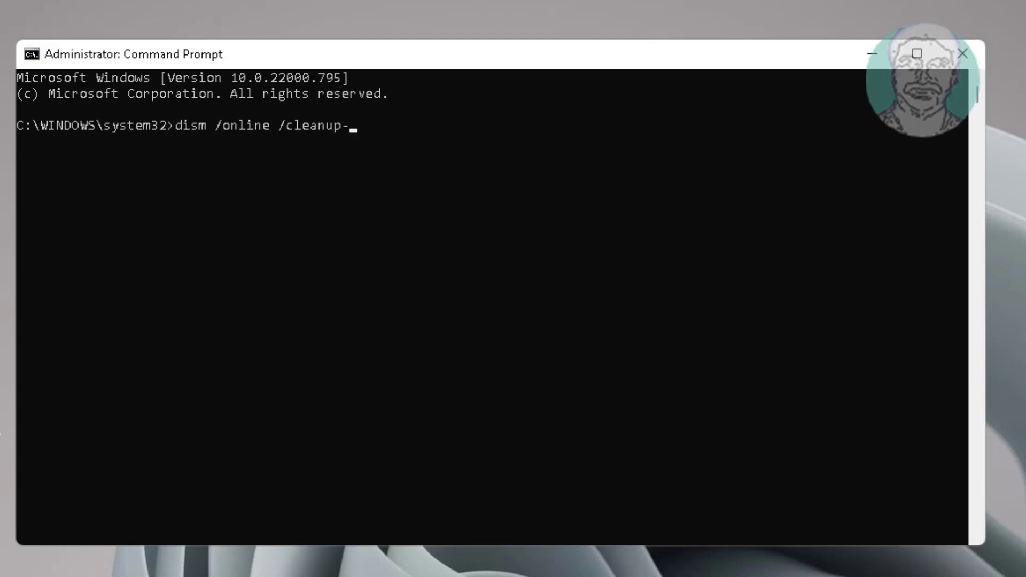
type("image /")
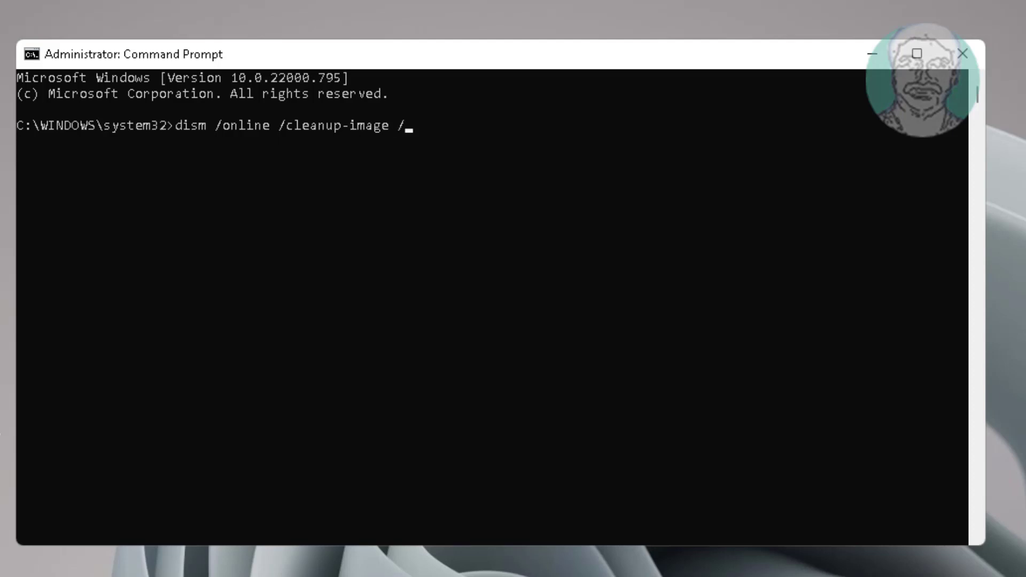
type("checkhealth")
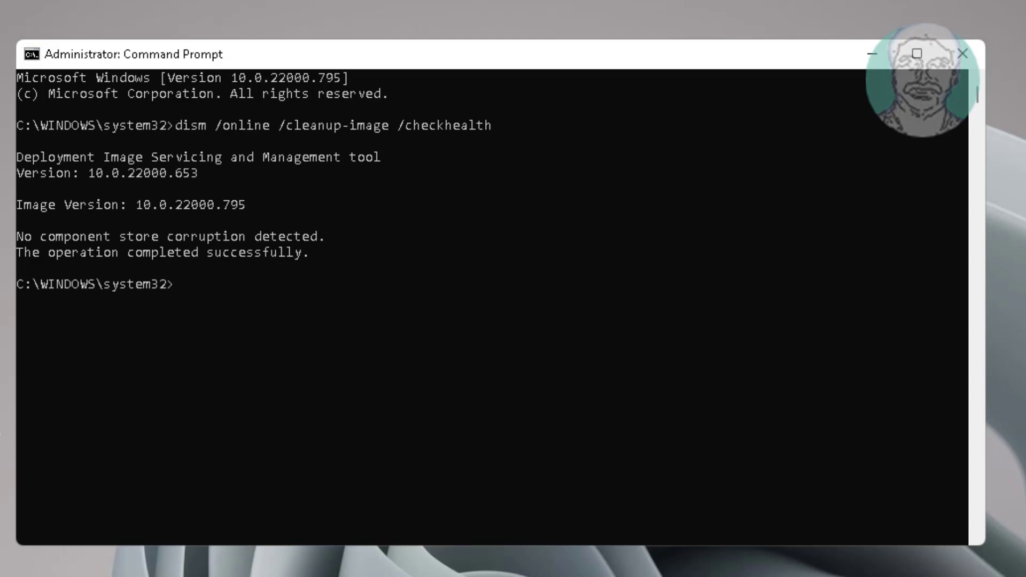
type("d")
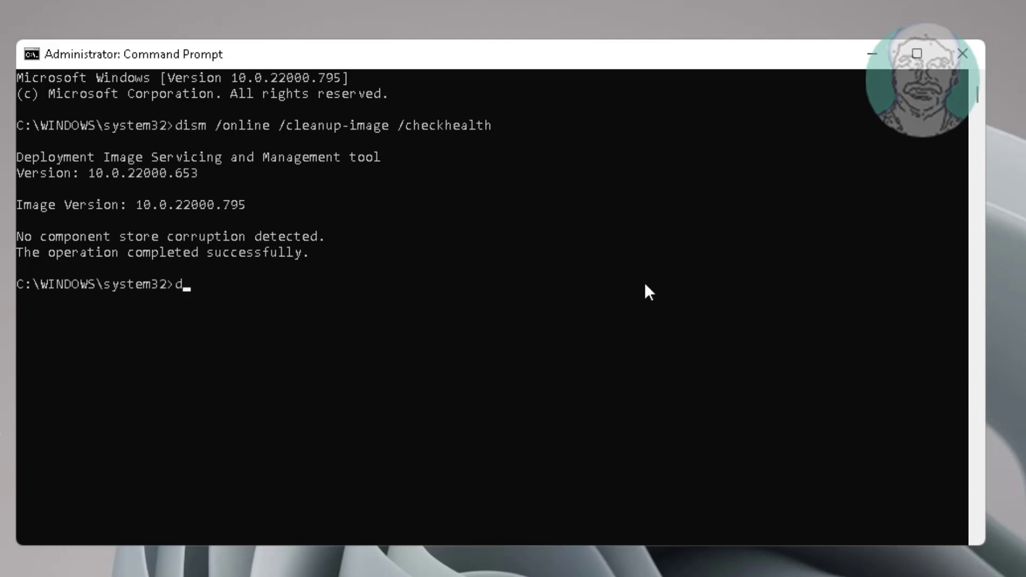
Run dism /online /cleanup-image /scanhealth to 100%; the component store is reported repairable
type("ism")
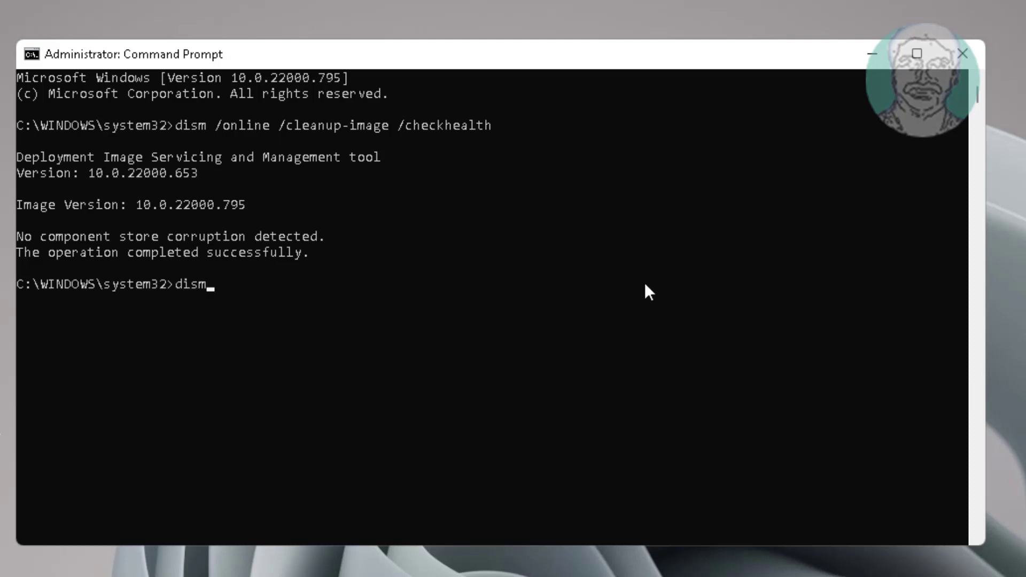
type("/")
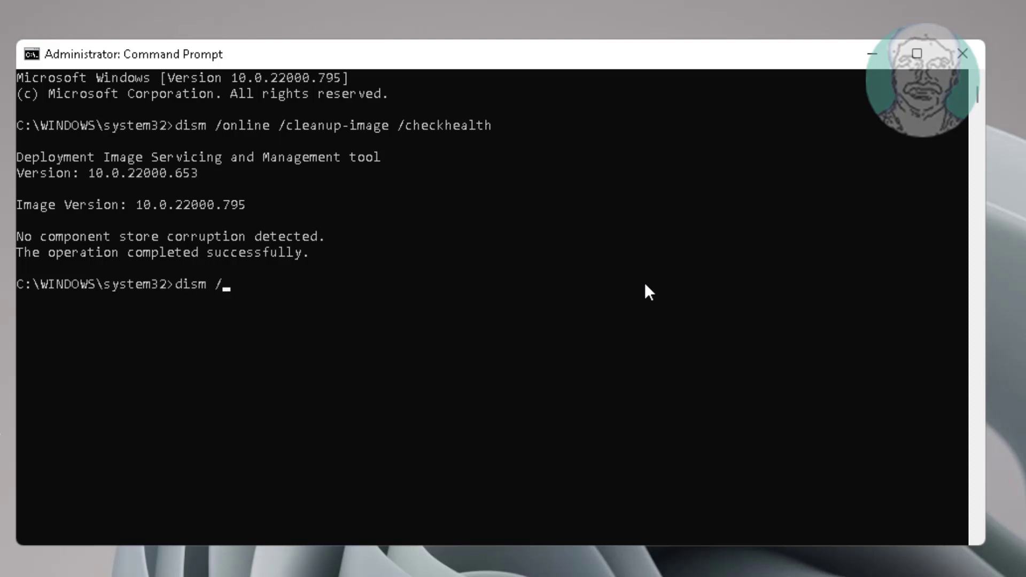
type("online /")
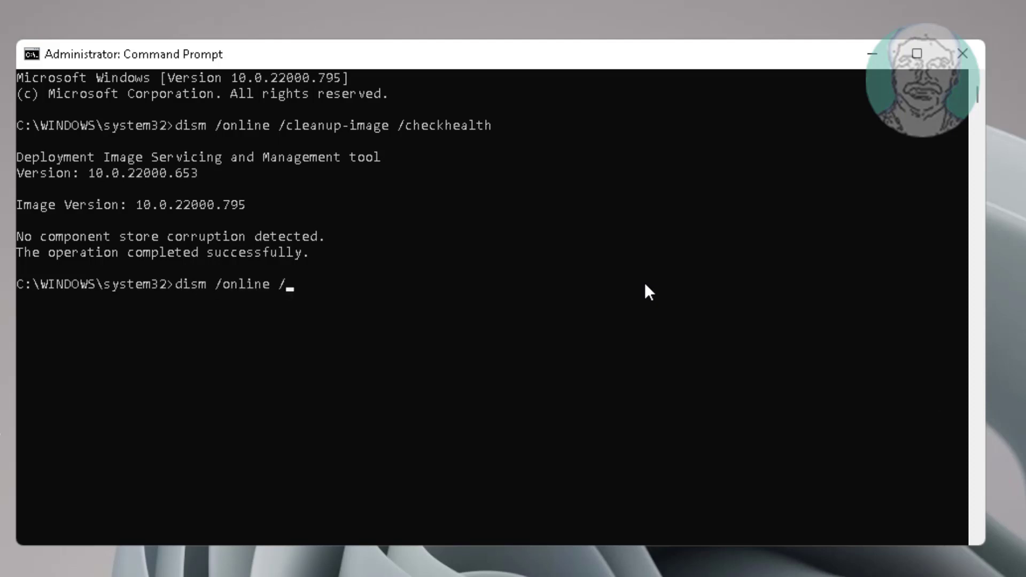
type("cleanup-")
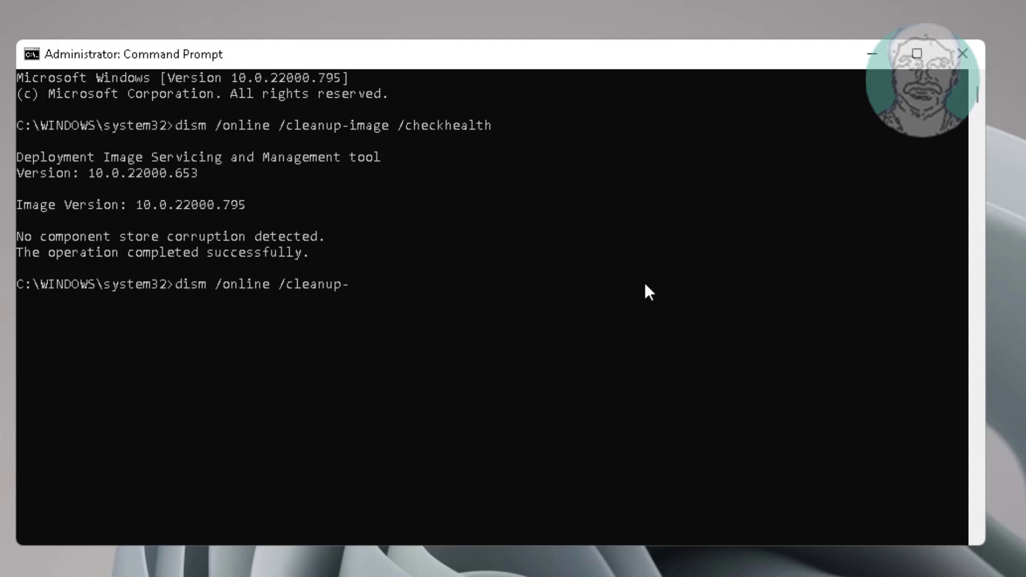
type("image")
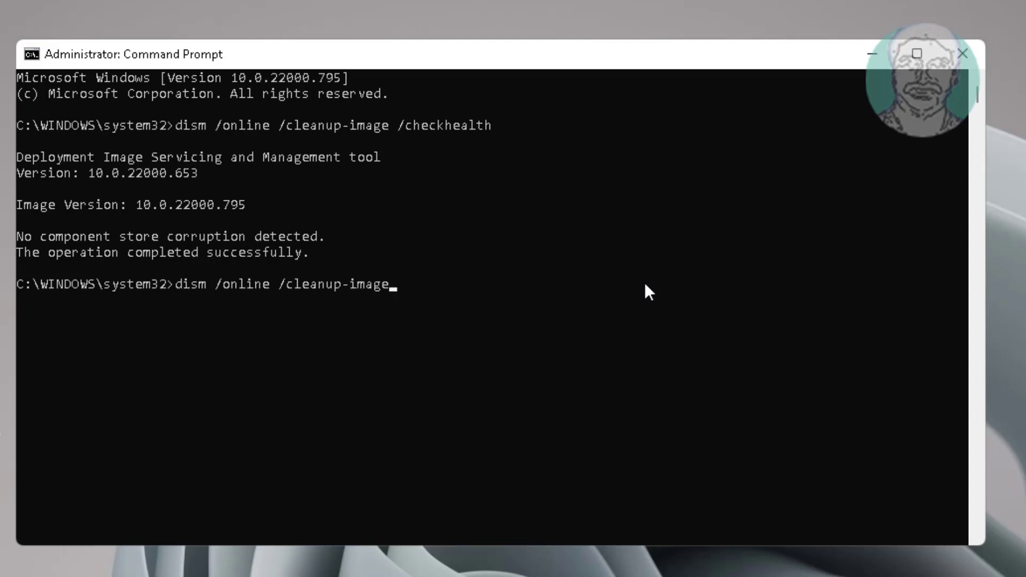
type("\" \"")
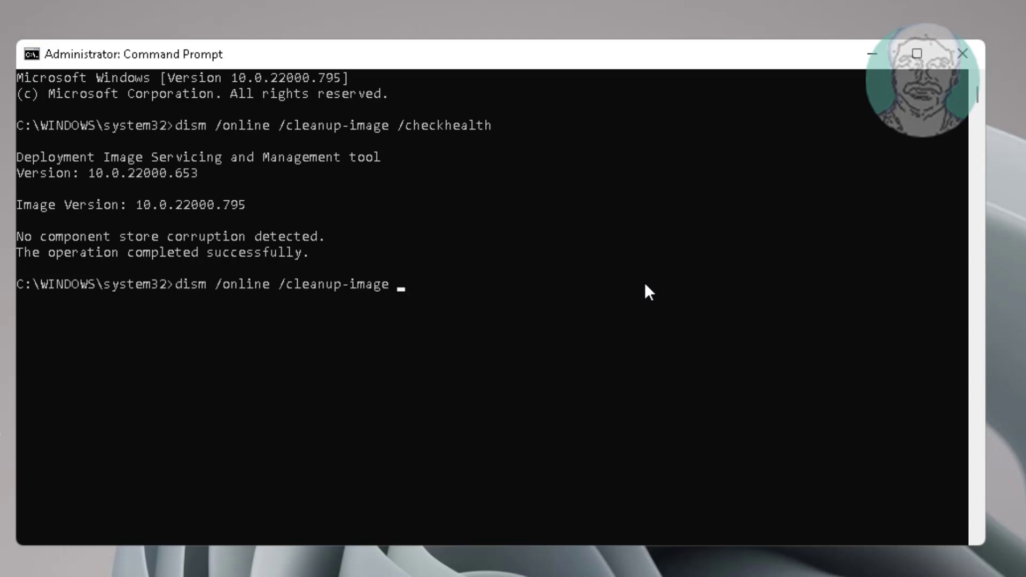
type("/s")
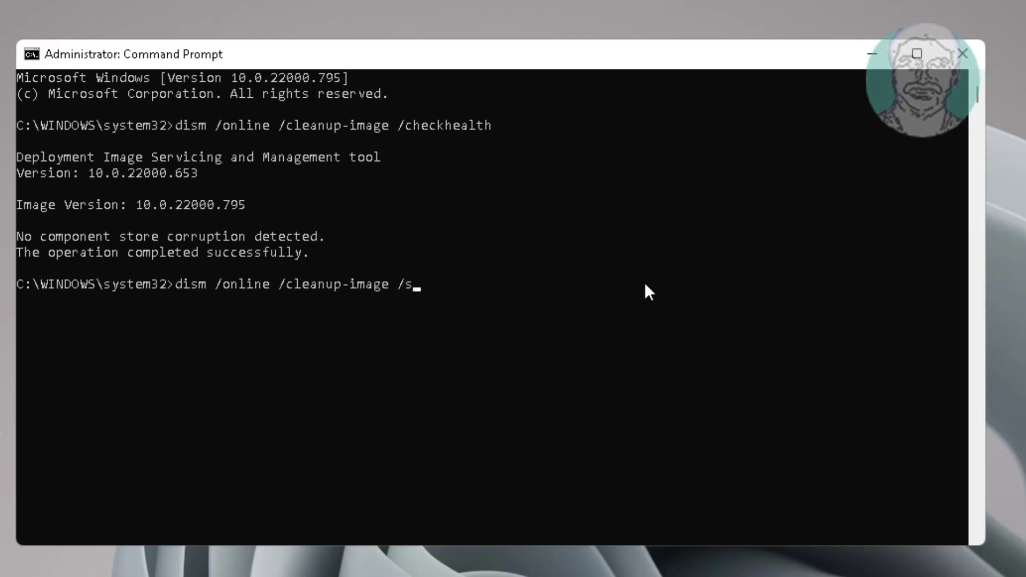
type("canhealth")
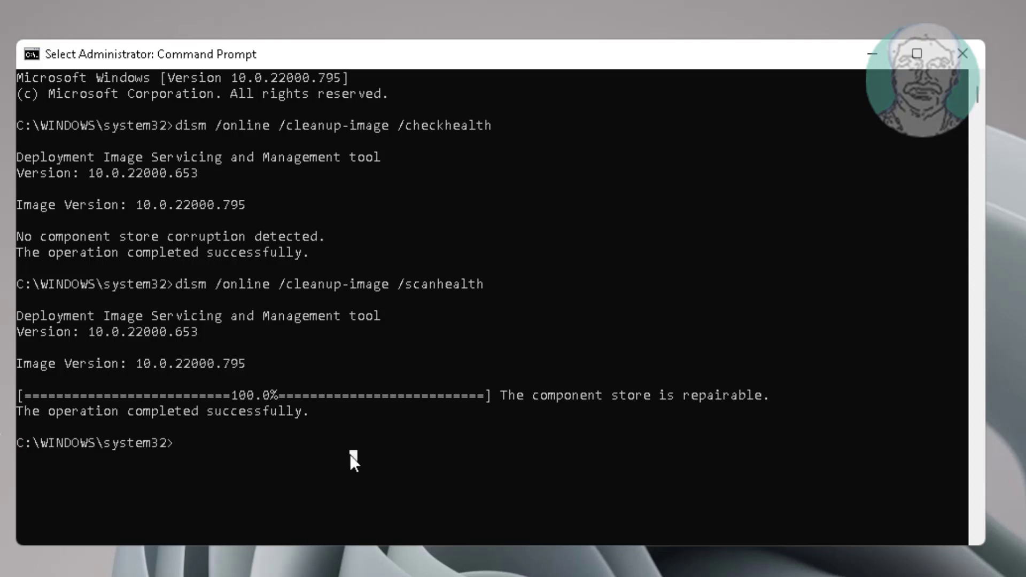
mouse_move(847, 360)
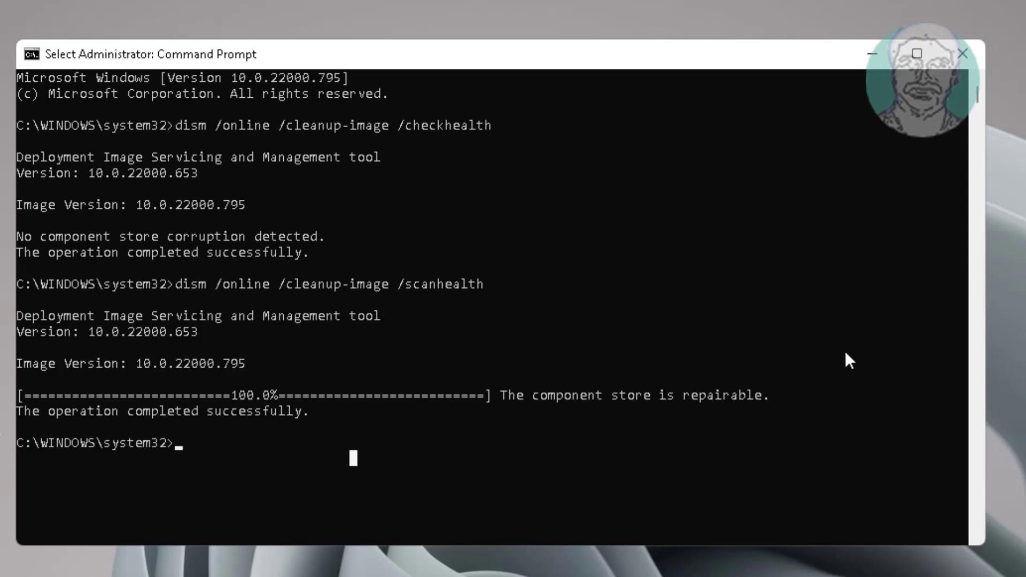
Run dism /online /cleanup-image /restorehealth successfully, then exit Command Prompt to the desktop
type("dism")
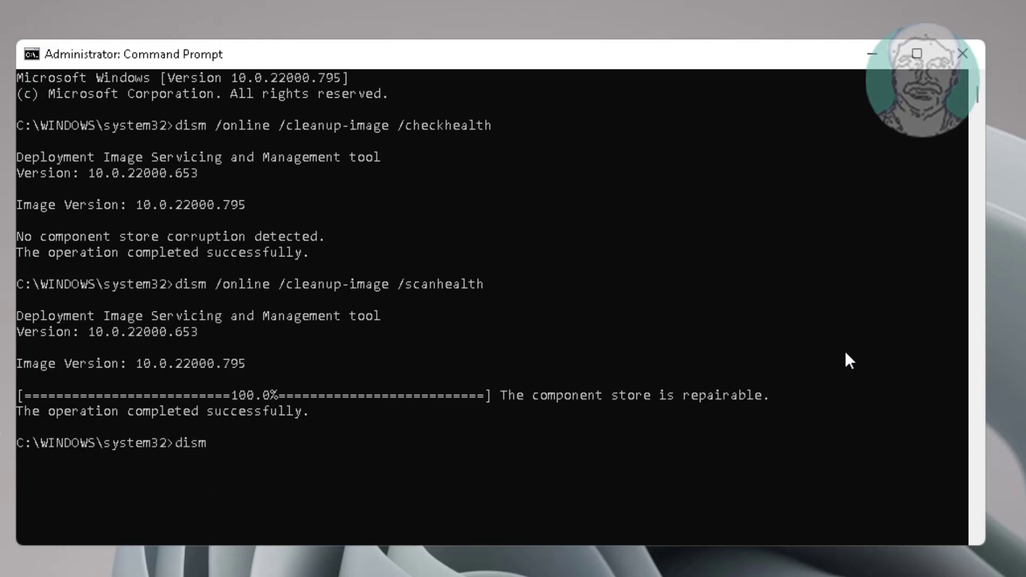
type("/online")
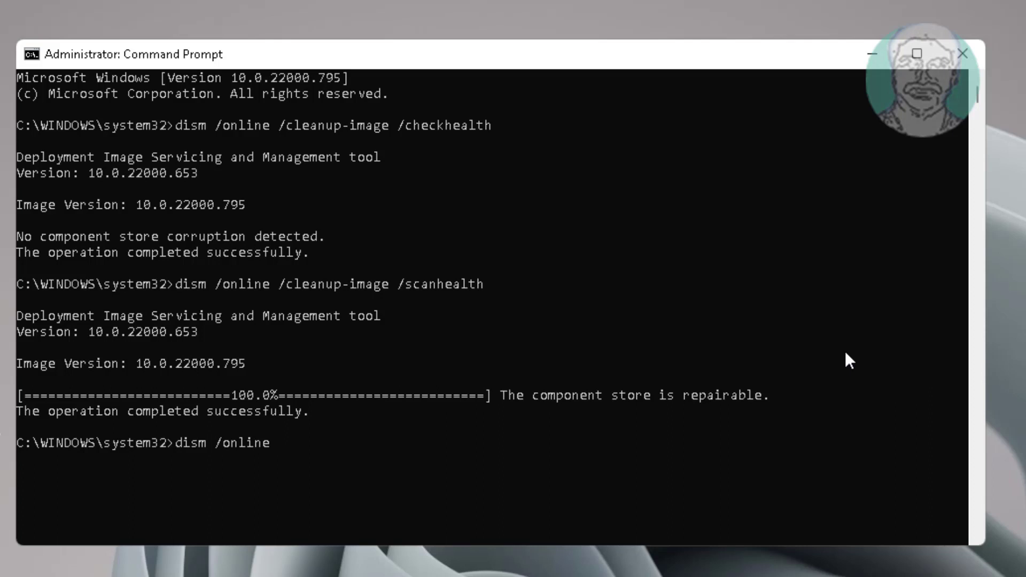
type("/cleanup-i")
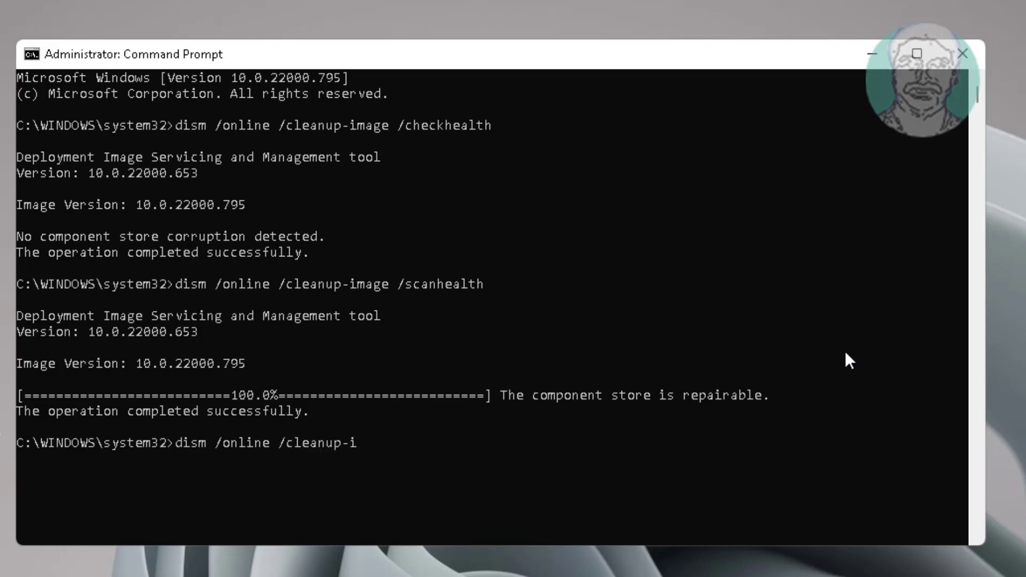
type("mage /")
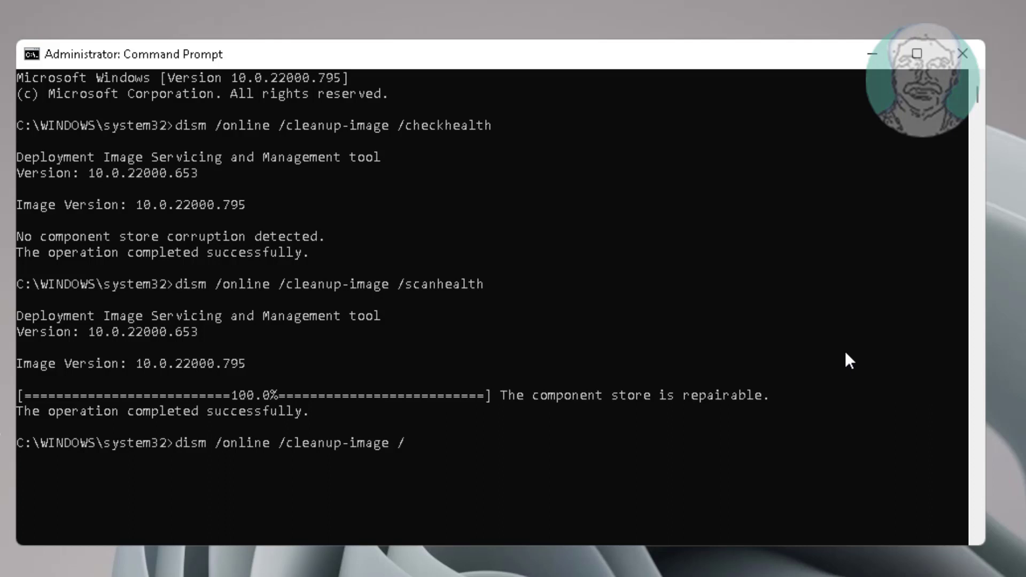
type("restorehealth")
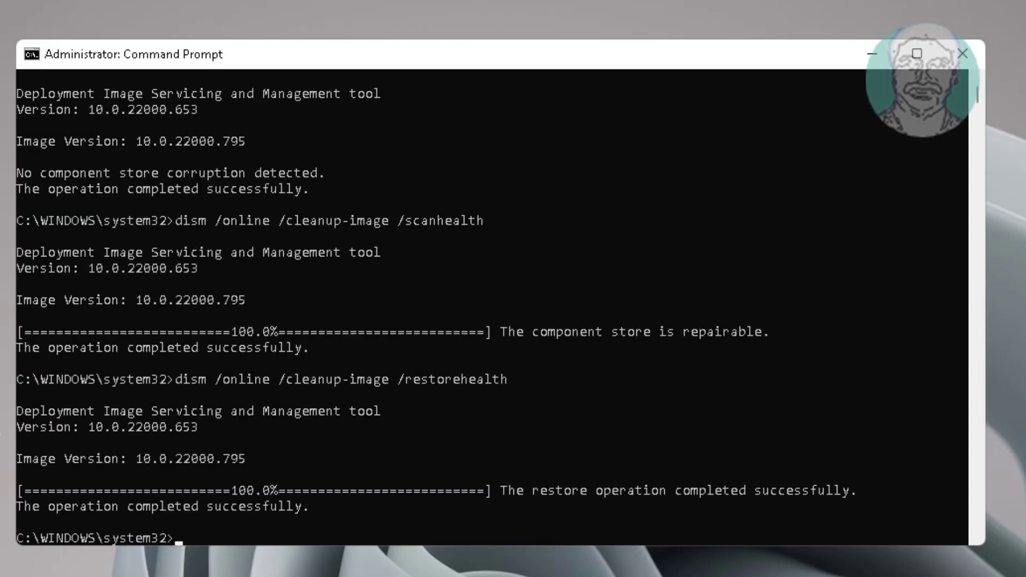
type("ex")
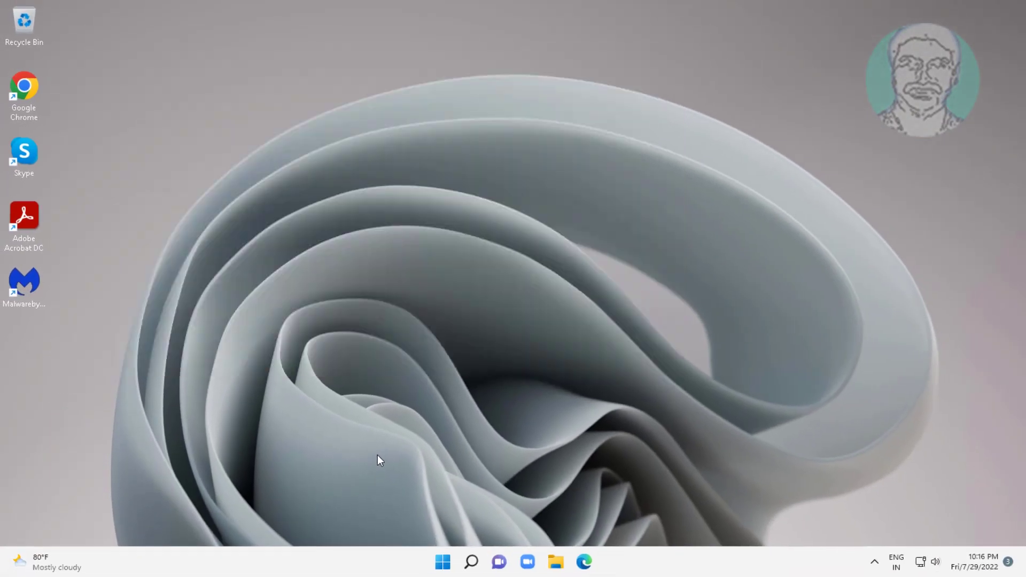
Launch Defragment and Optimize Drives from Windows search with 'opti'
left_click(442, 560)
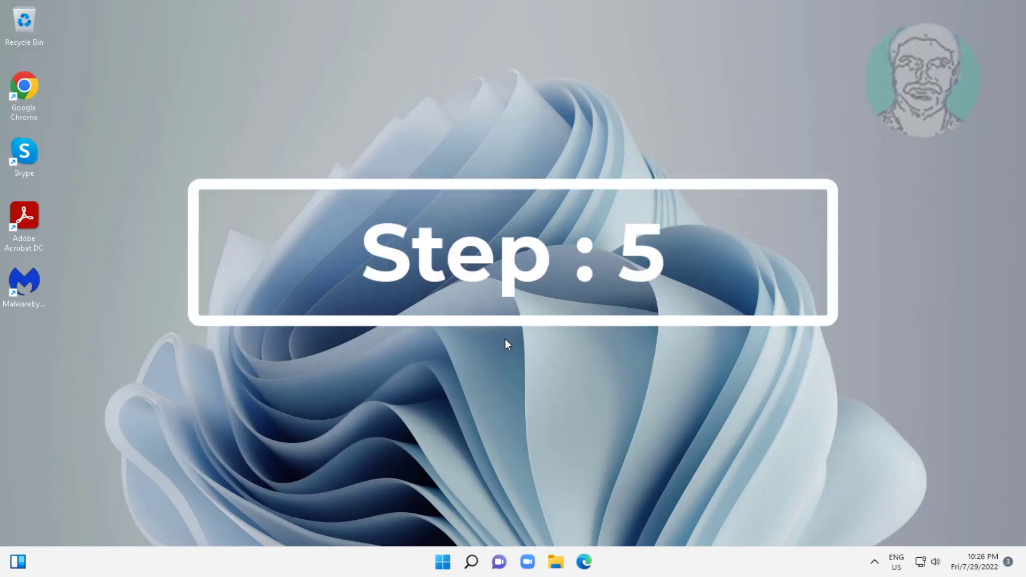
left_click(470, 561)
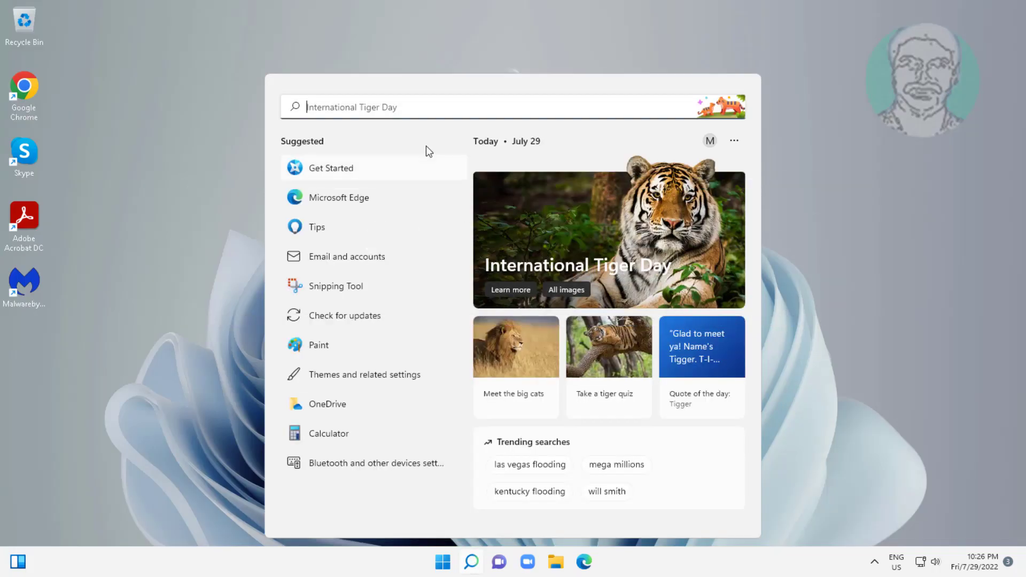
type("opti")
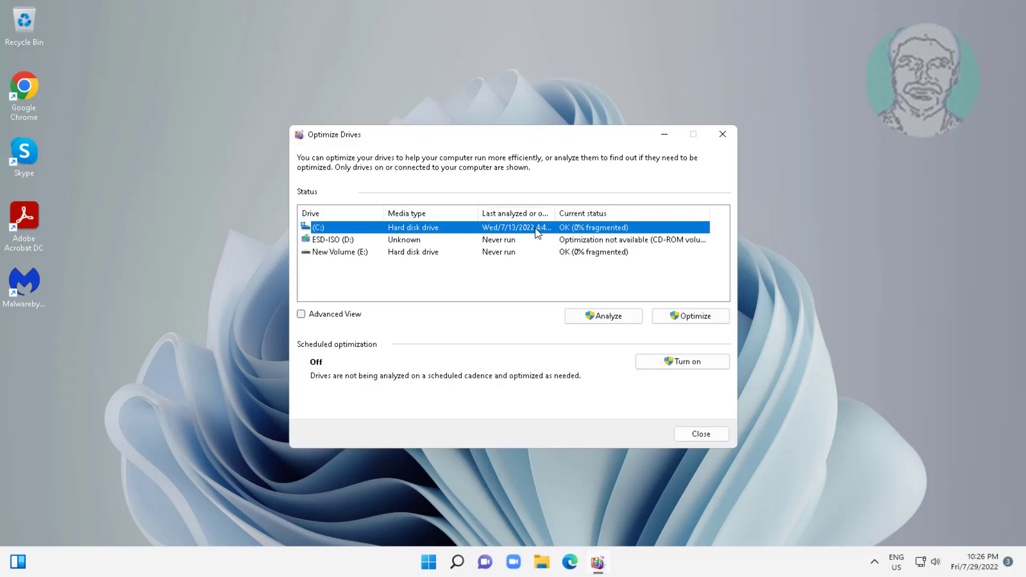
mouse_move(472, 272)
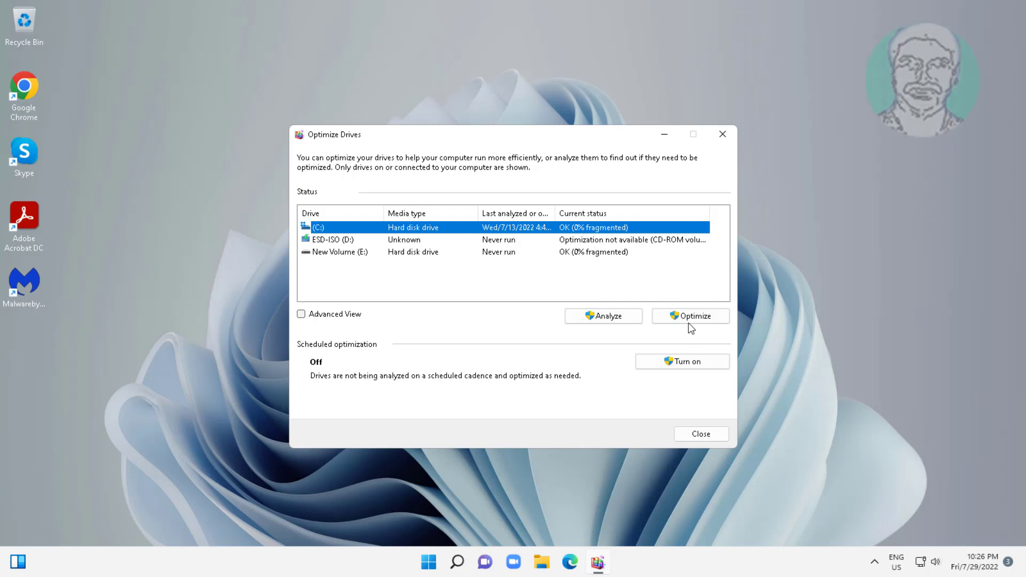
Optimize the C: and E: drives and turn on running optimization on a schedule
left_click(689, 316)
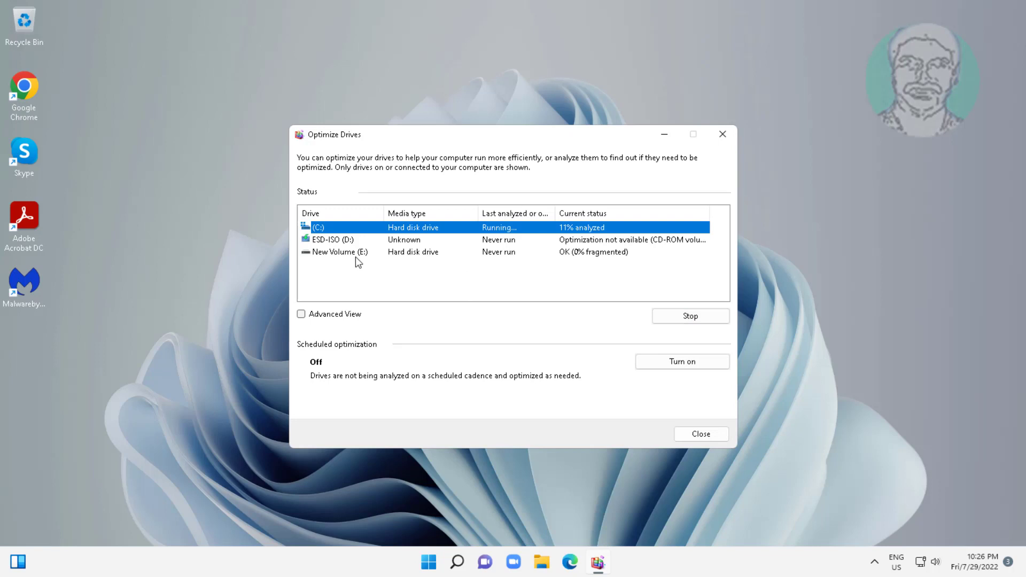
left_click(338, 252)
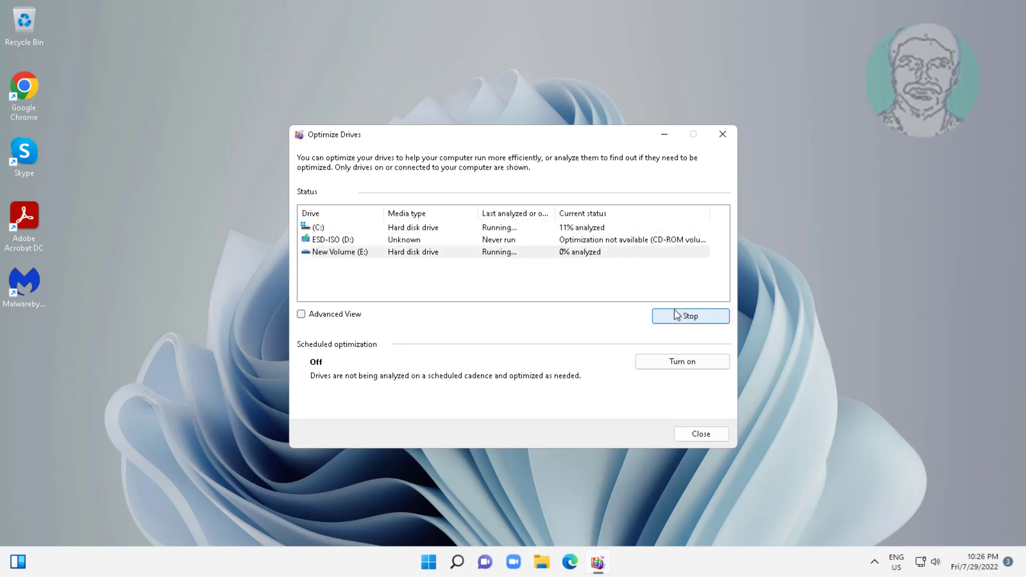
left_click(689, 316)
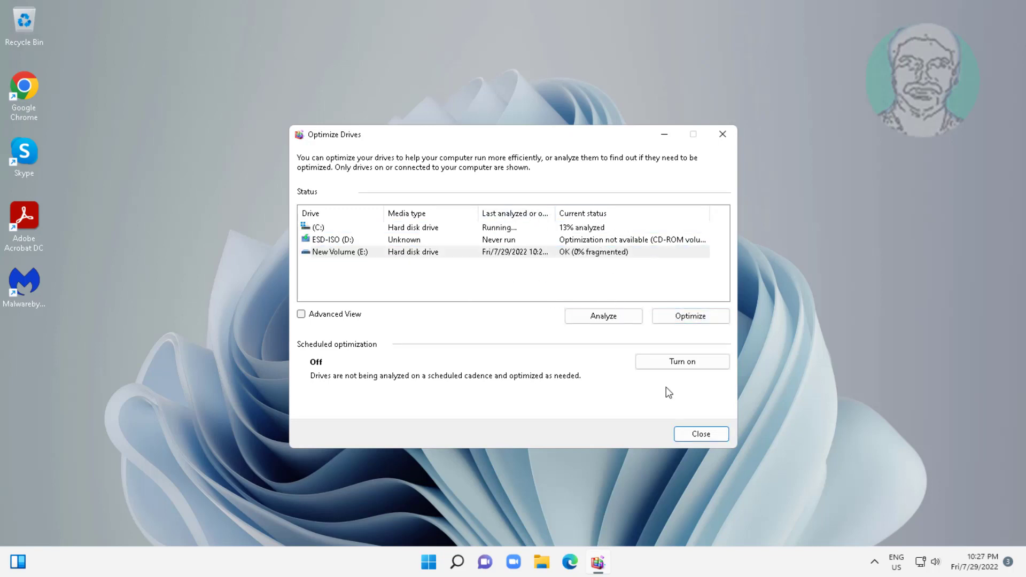
left_click(681, 361)
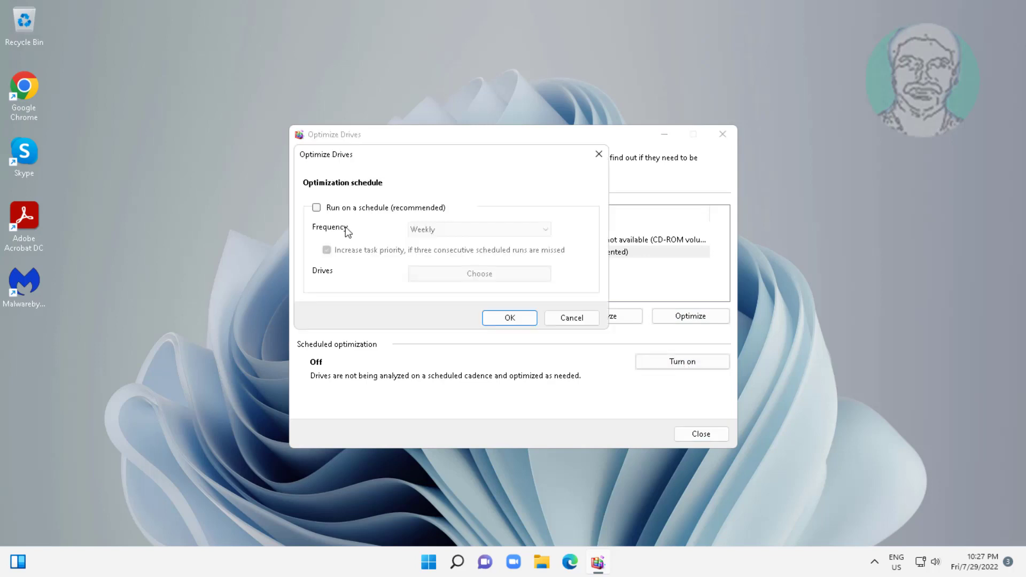
left_click(316, 207)
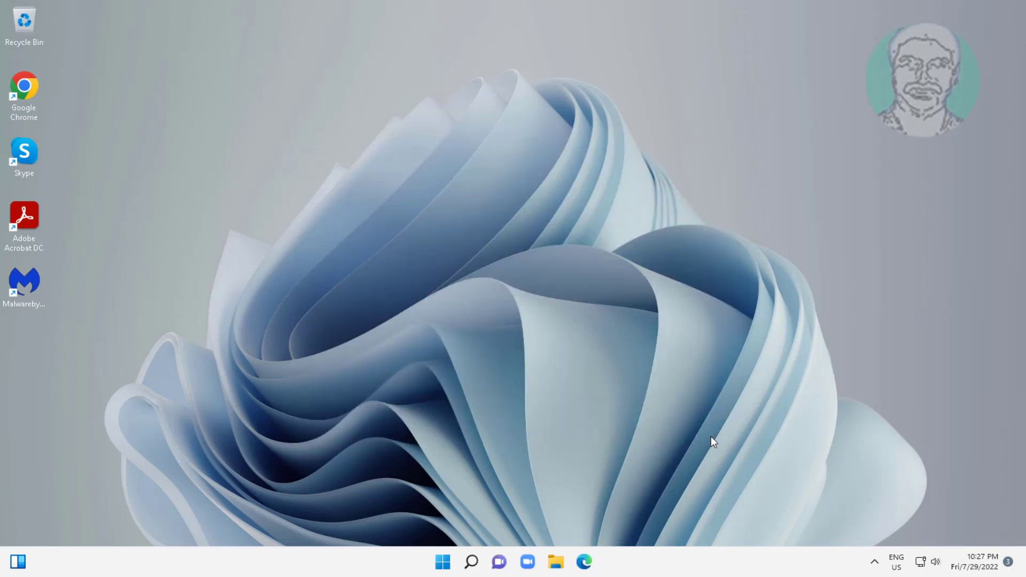
mouse_move(932, 260)
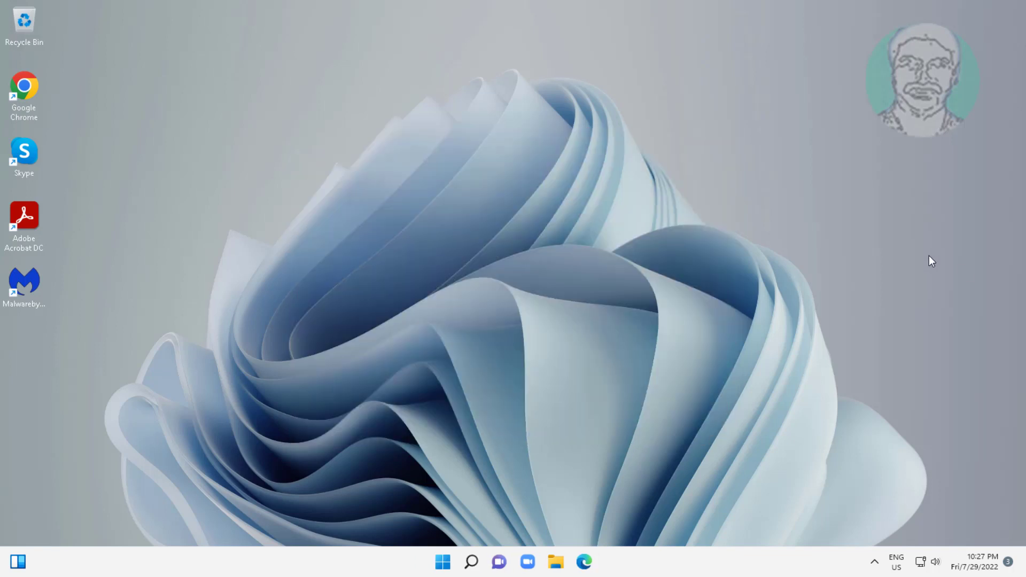